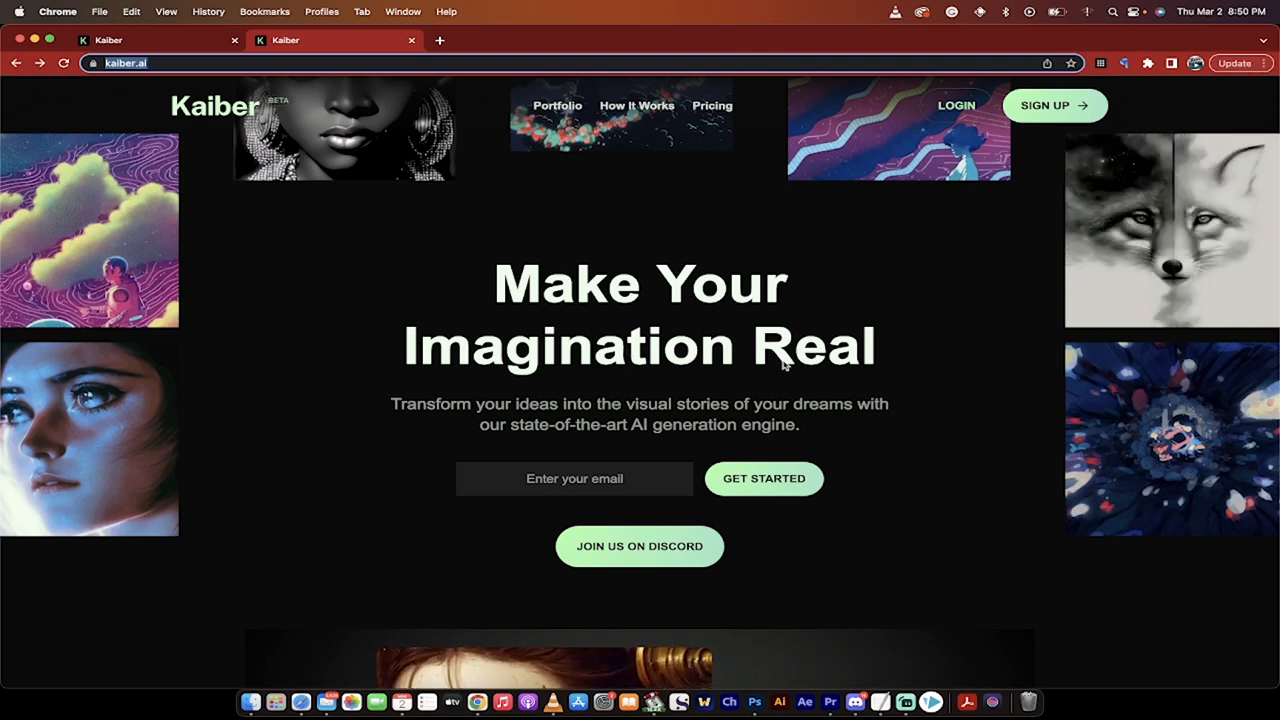
mouse_move(868, 384)
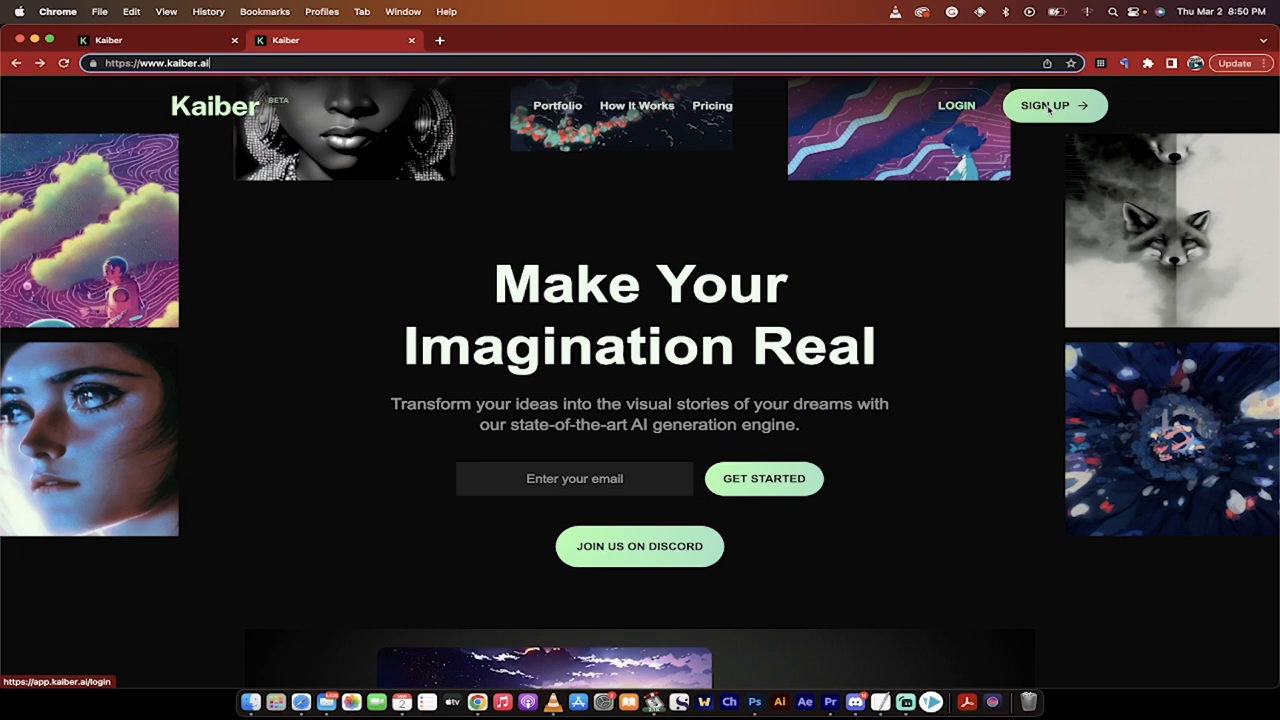
- Sign in via LOGIN to reach the My Videos dashboard with three earlier videos
click(1052, 104)
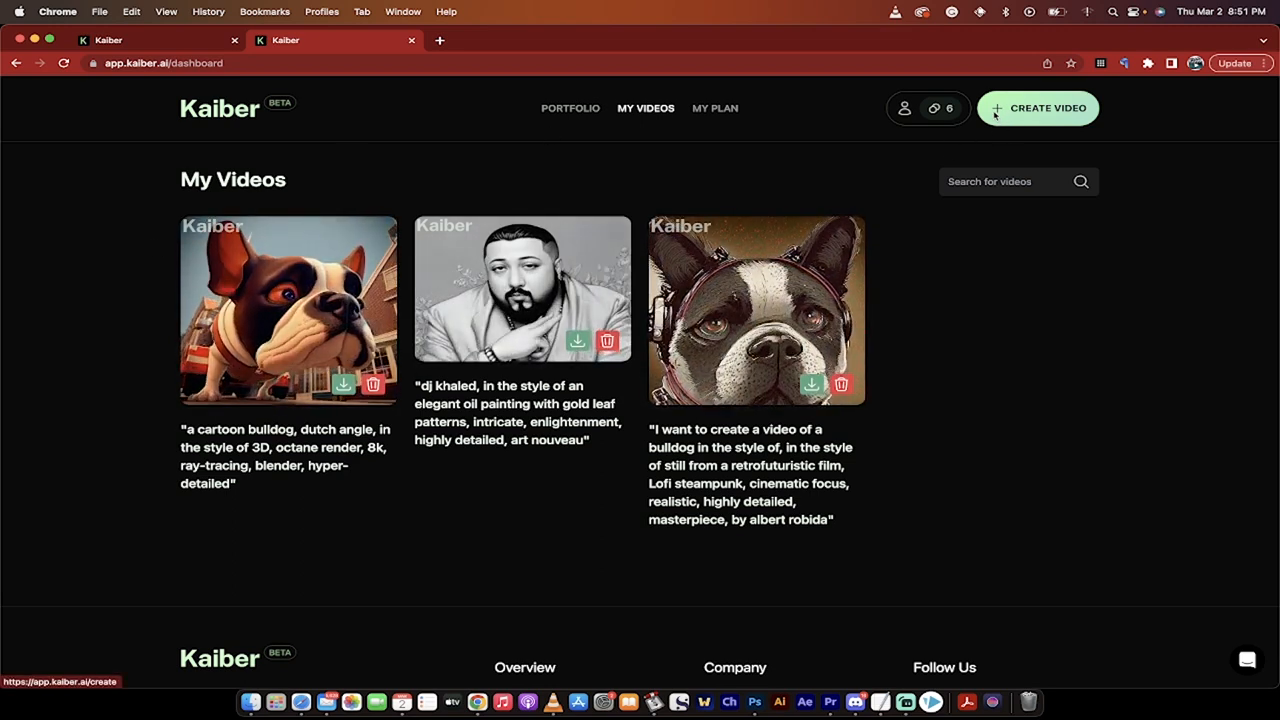
- Start a new video with CREATE VIDEO, landing on the Upload Initial Files step
click(1036, 108)
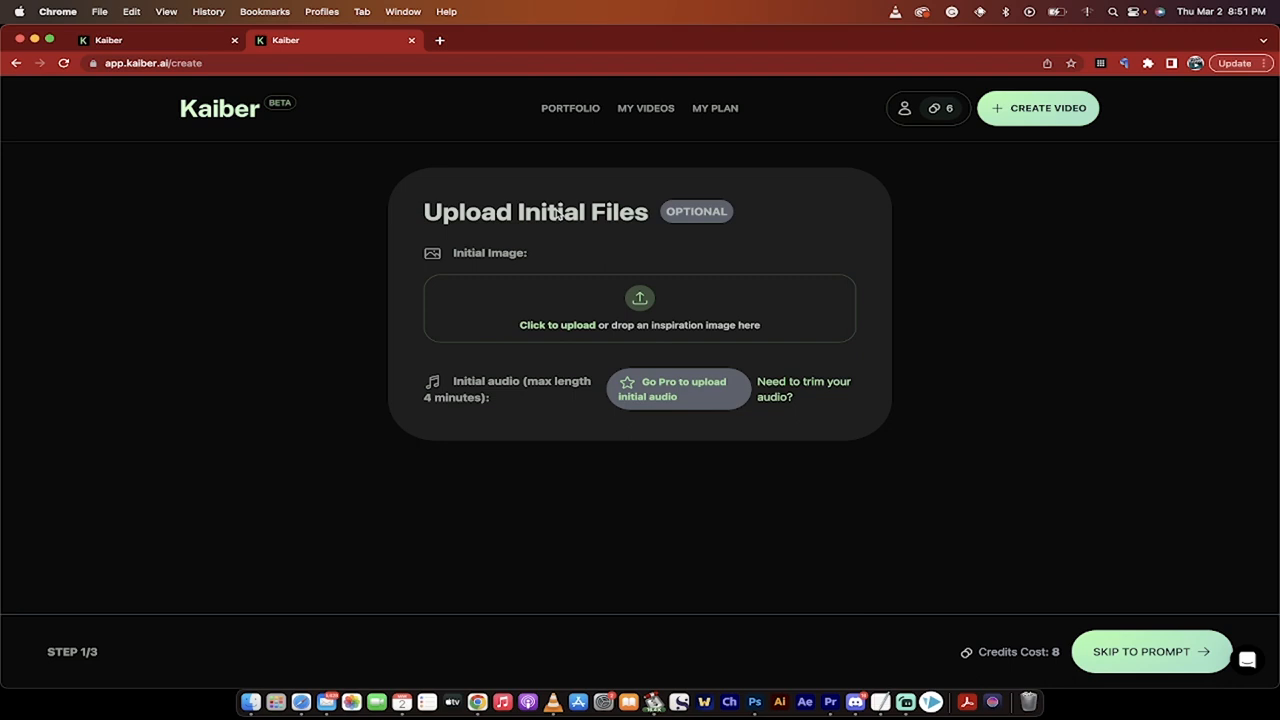
mouse_move(528, 256)
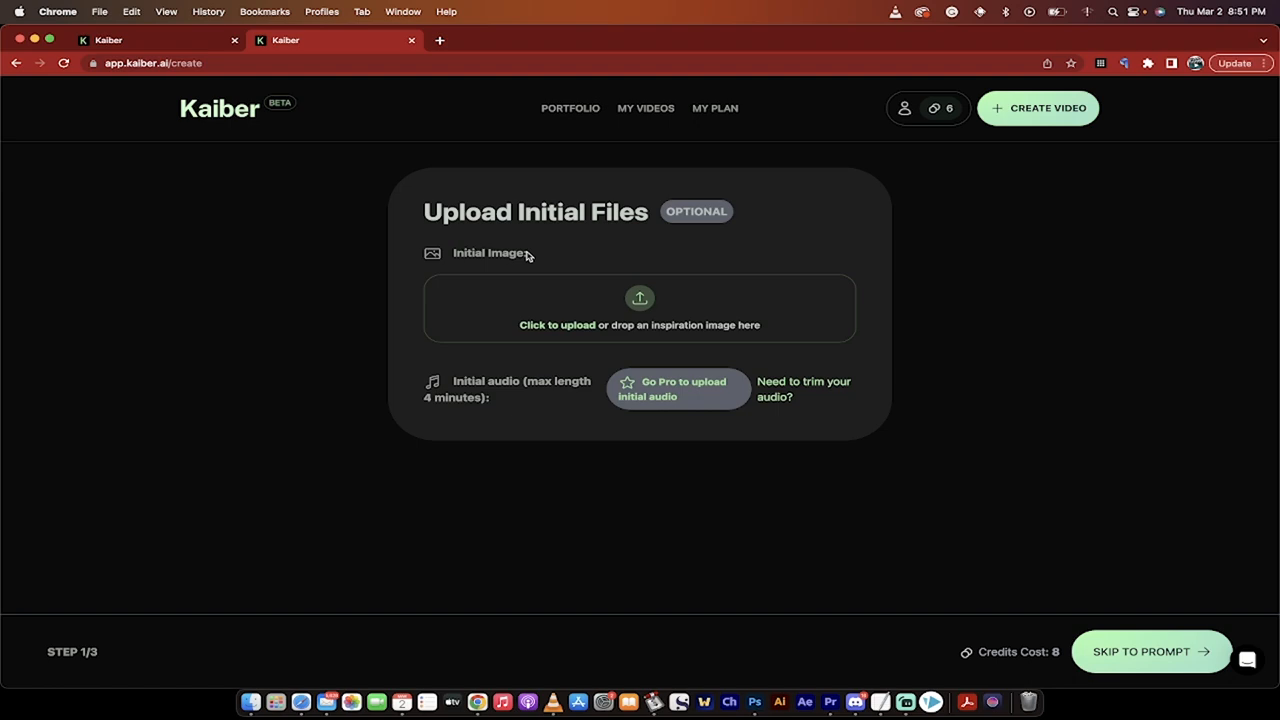
mouse_move(250, 704)
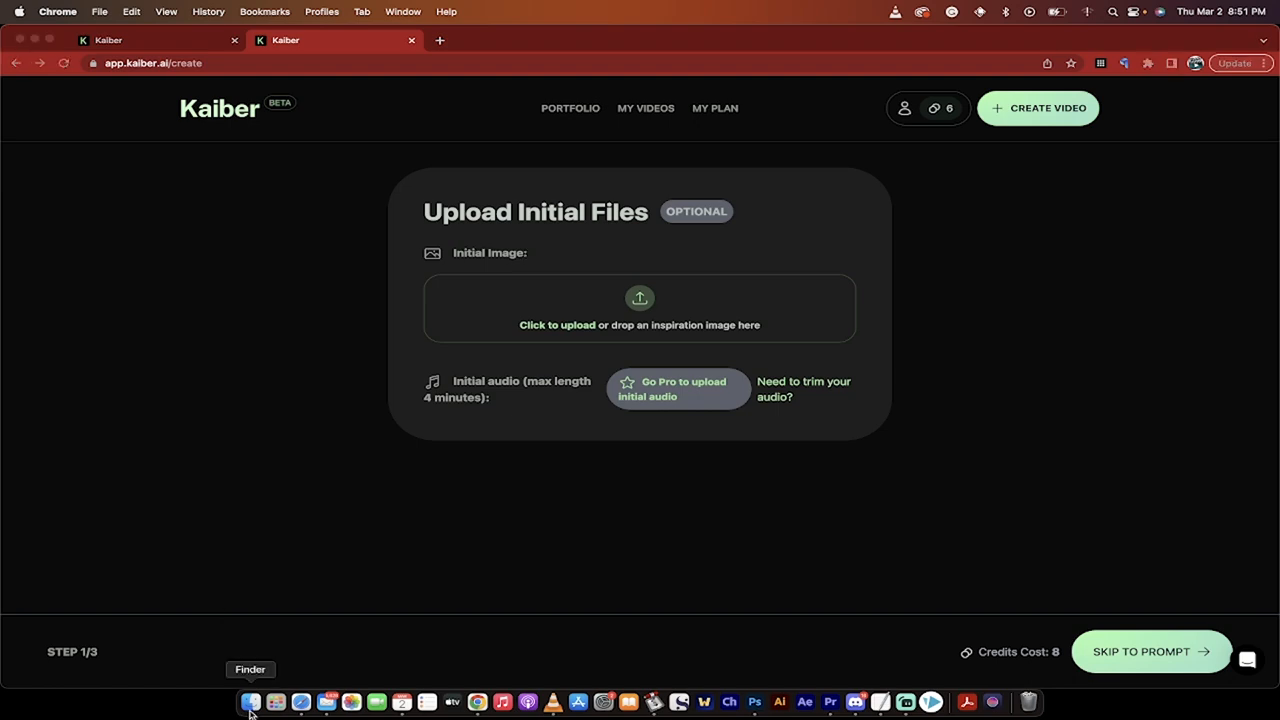
- Browse Finder's Pictures folder to locate the bulldog PNG for upload
click(252, 700)
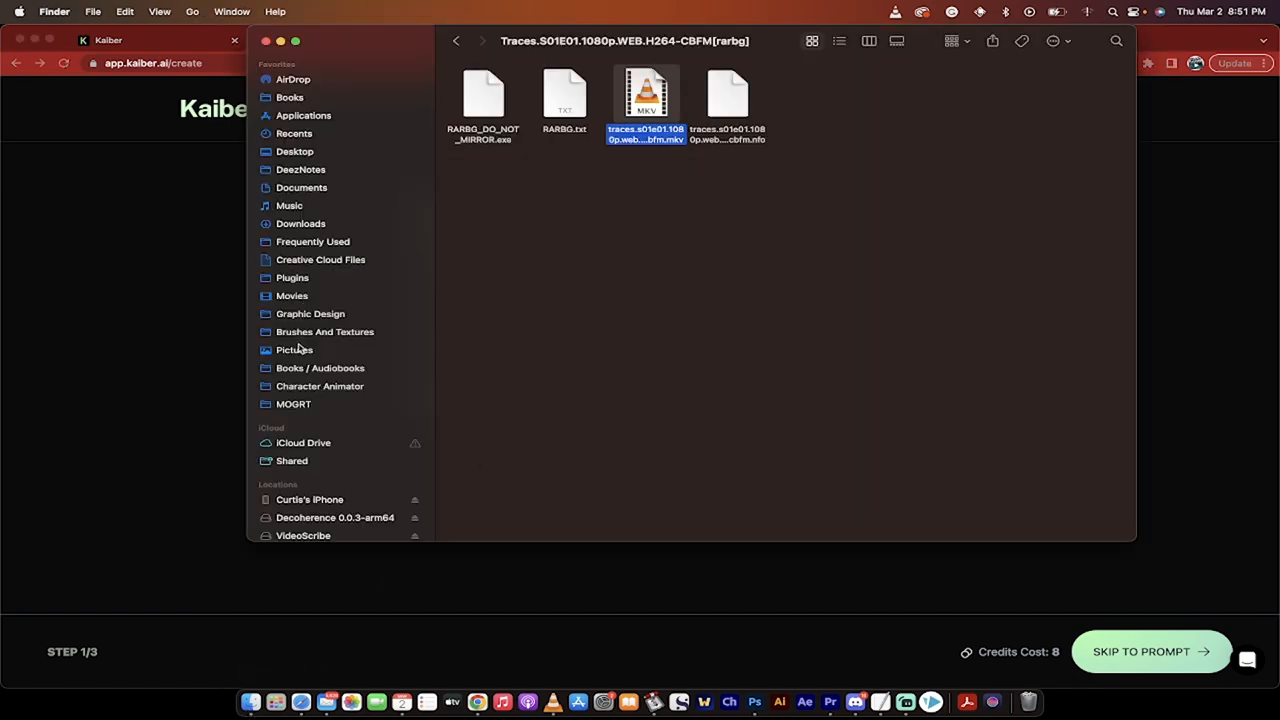
click(294, 350)
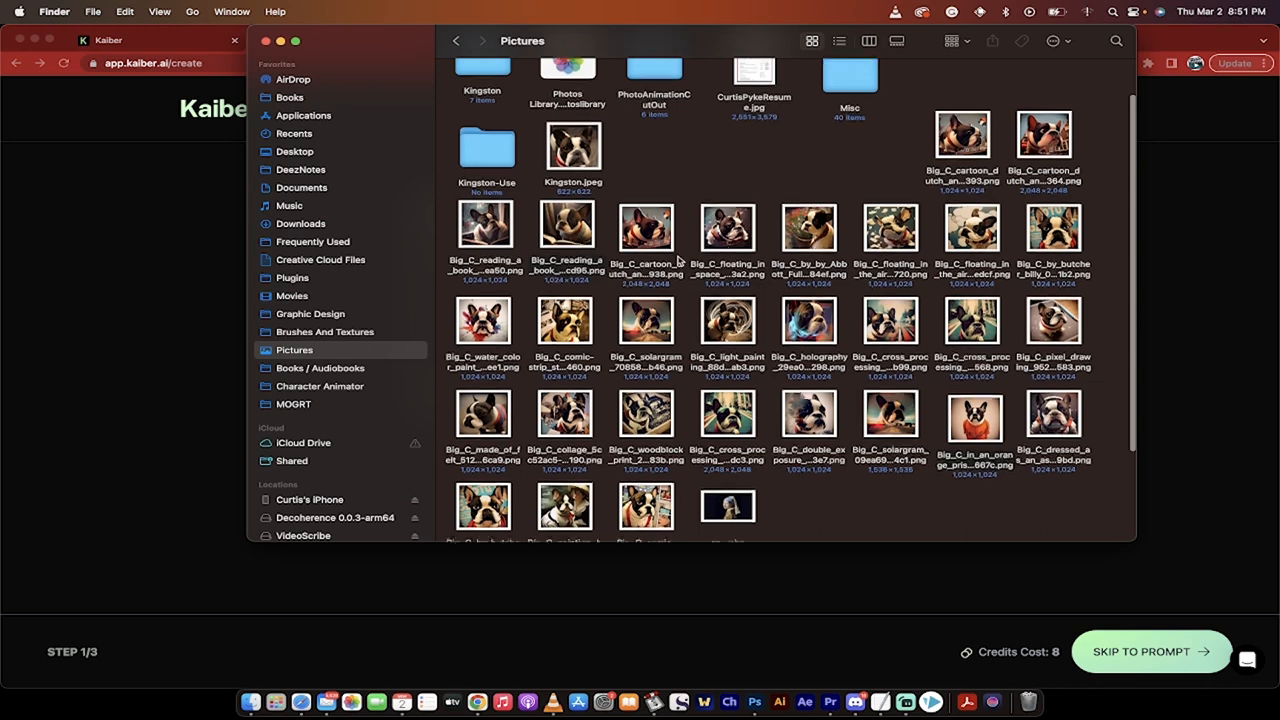
scroll(down, 3)
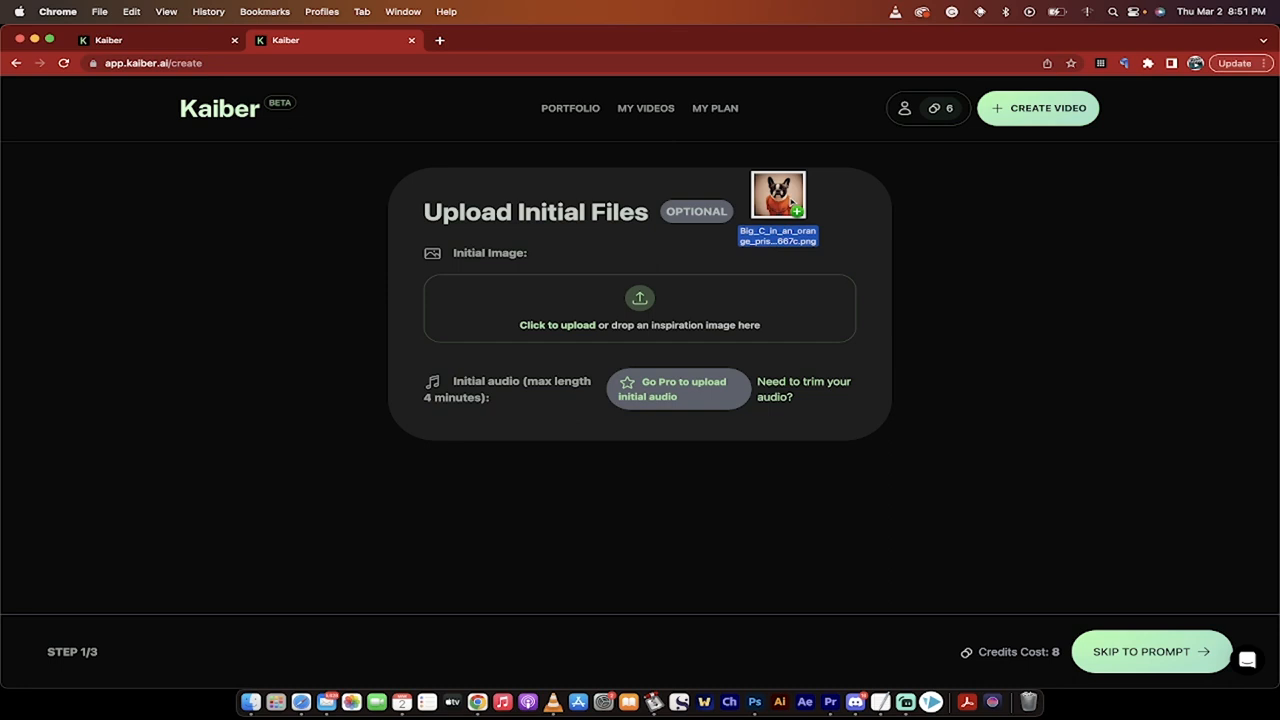
- Set the bulldog in an orange jumpsuit as the initial image and continue to the prompt step
click(640, 308)
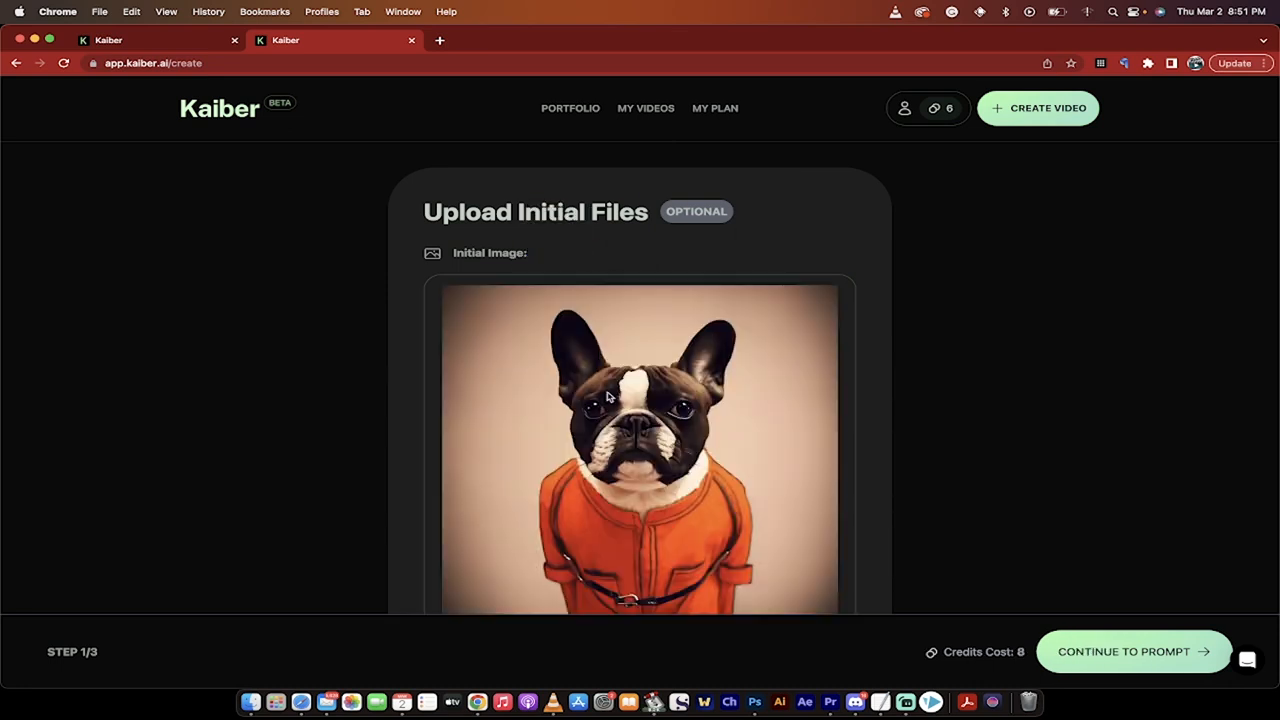
scroll(down, 3)
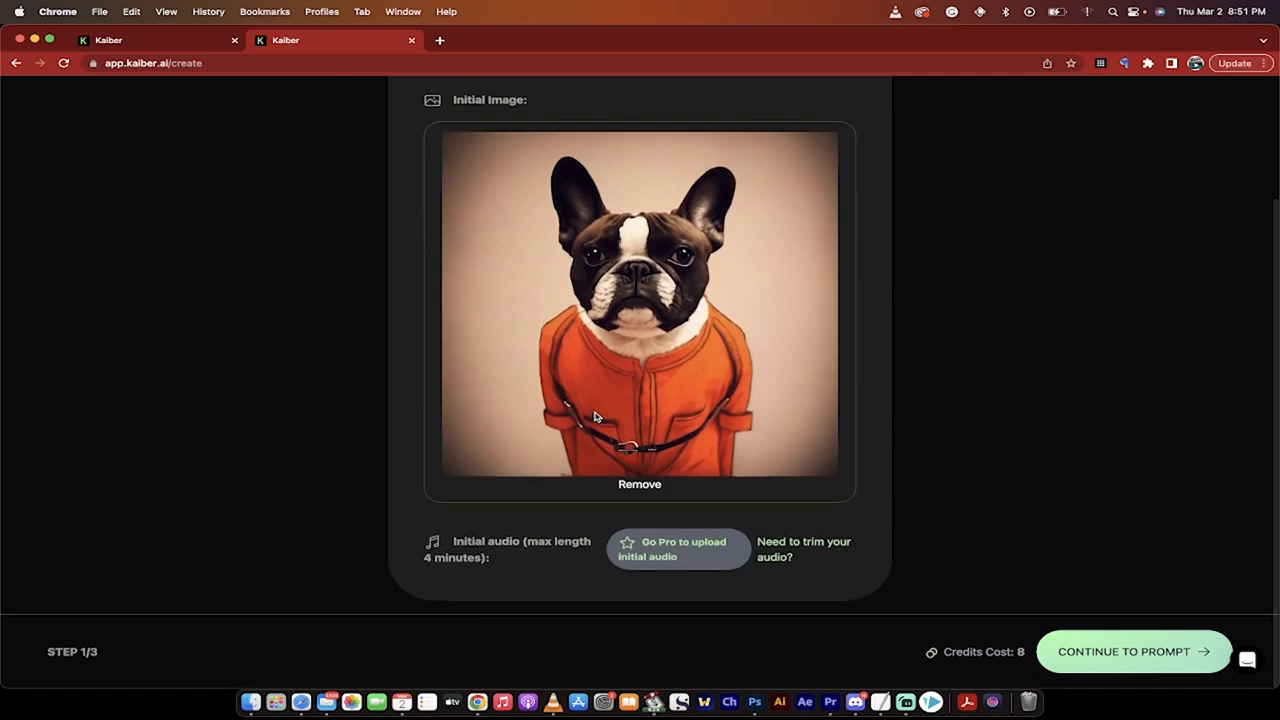
scroll(up, 3)
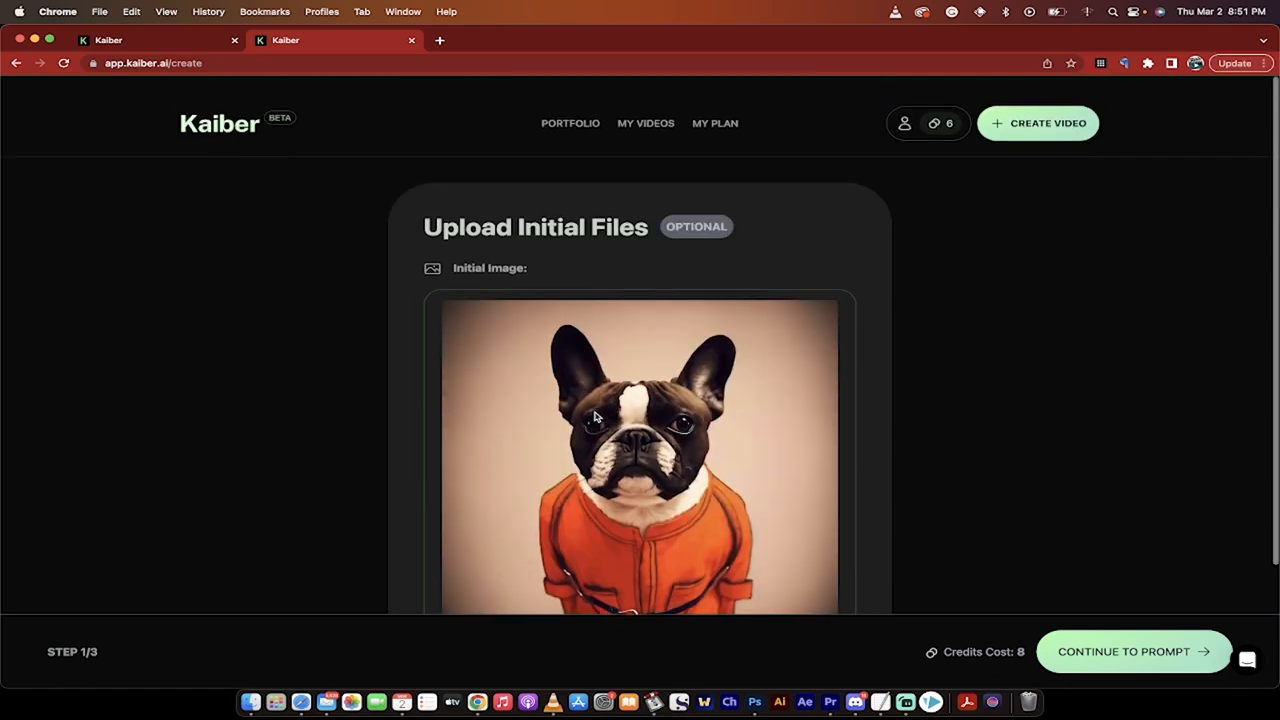
scroll(down, 3)
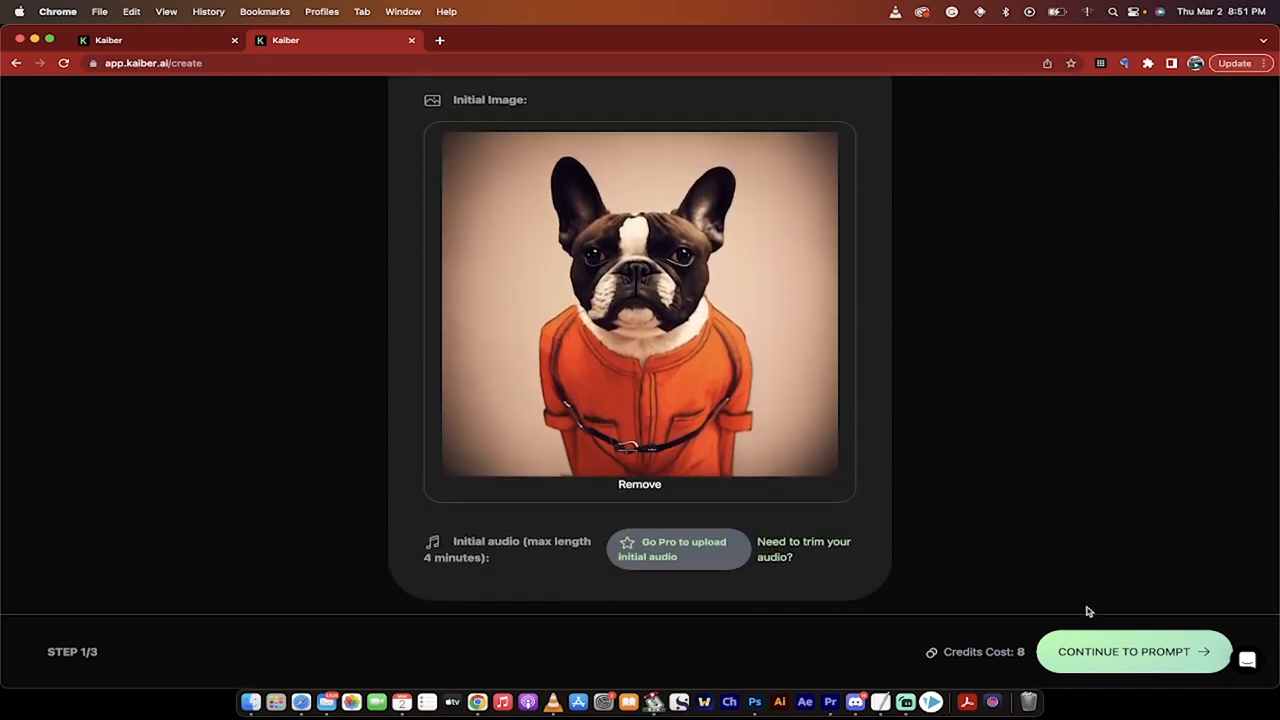
click(1132, 652)
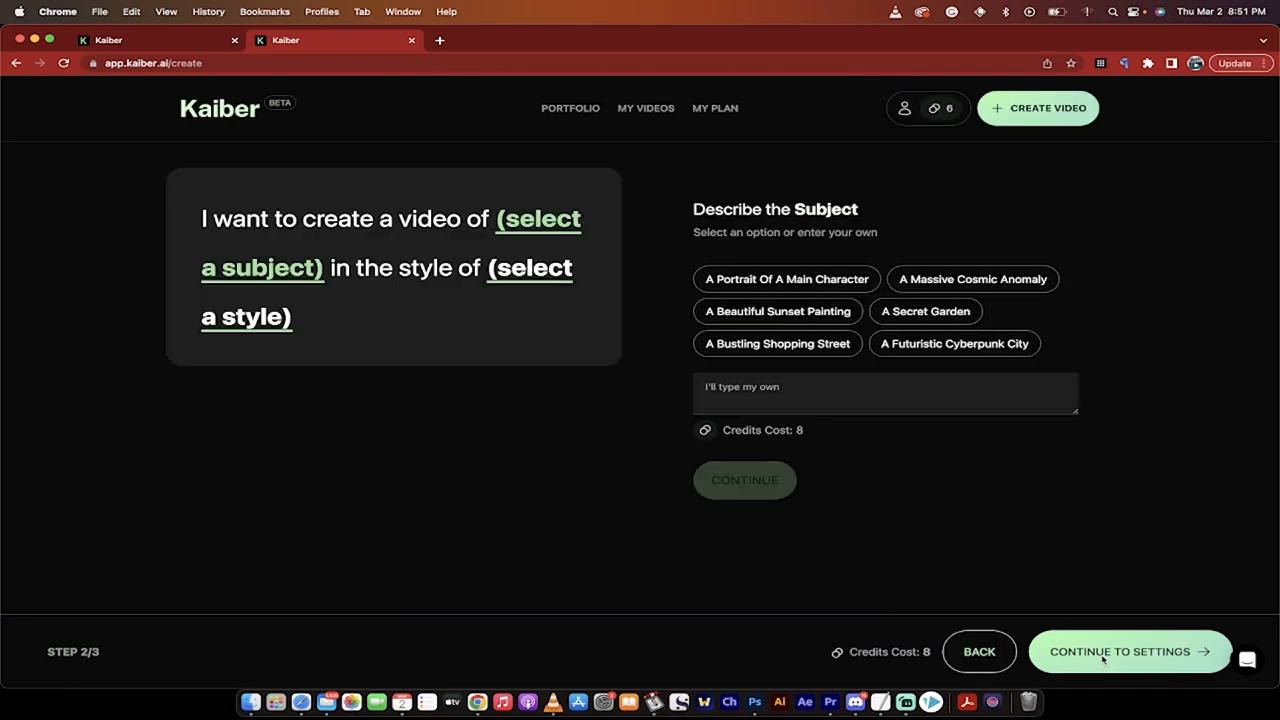
mouse_move(676, 244)
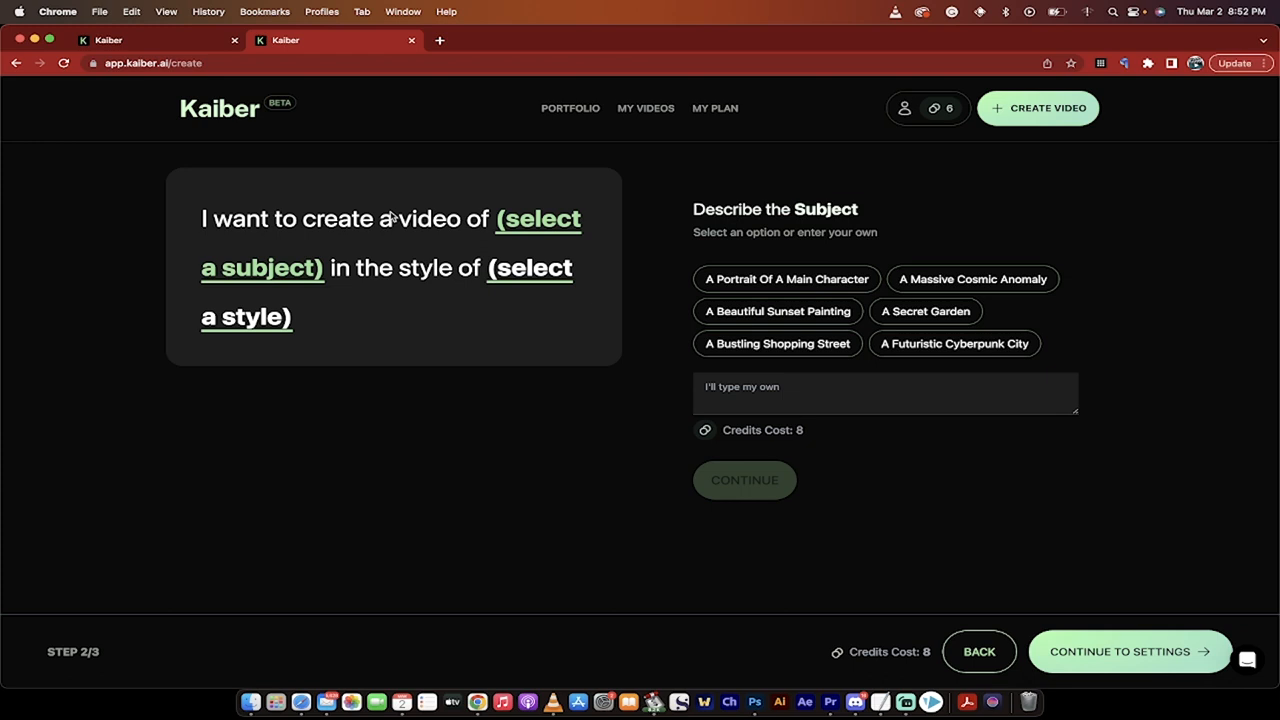
mouse_move(528, 224)
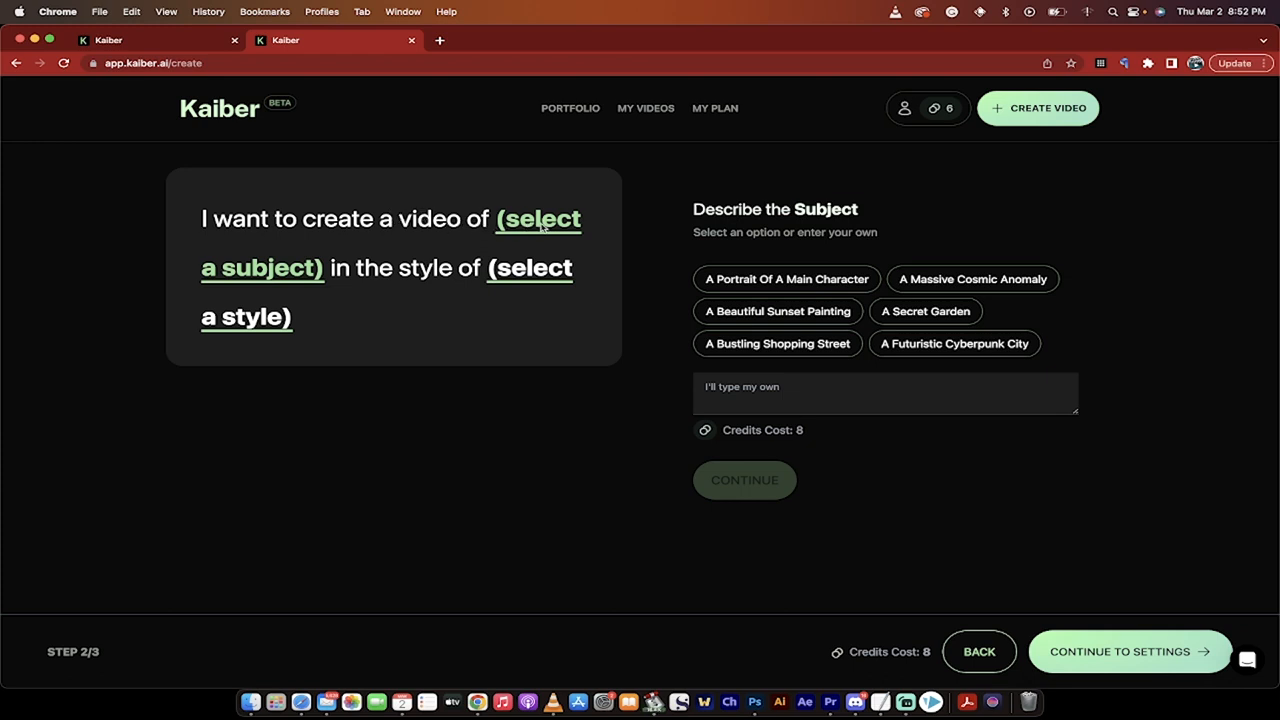
mouse_move(792, 280)
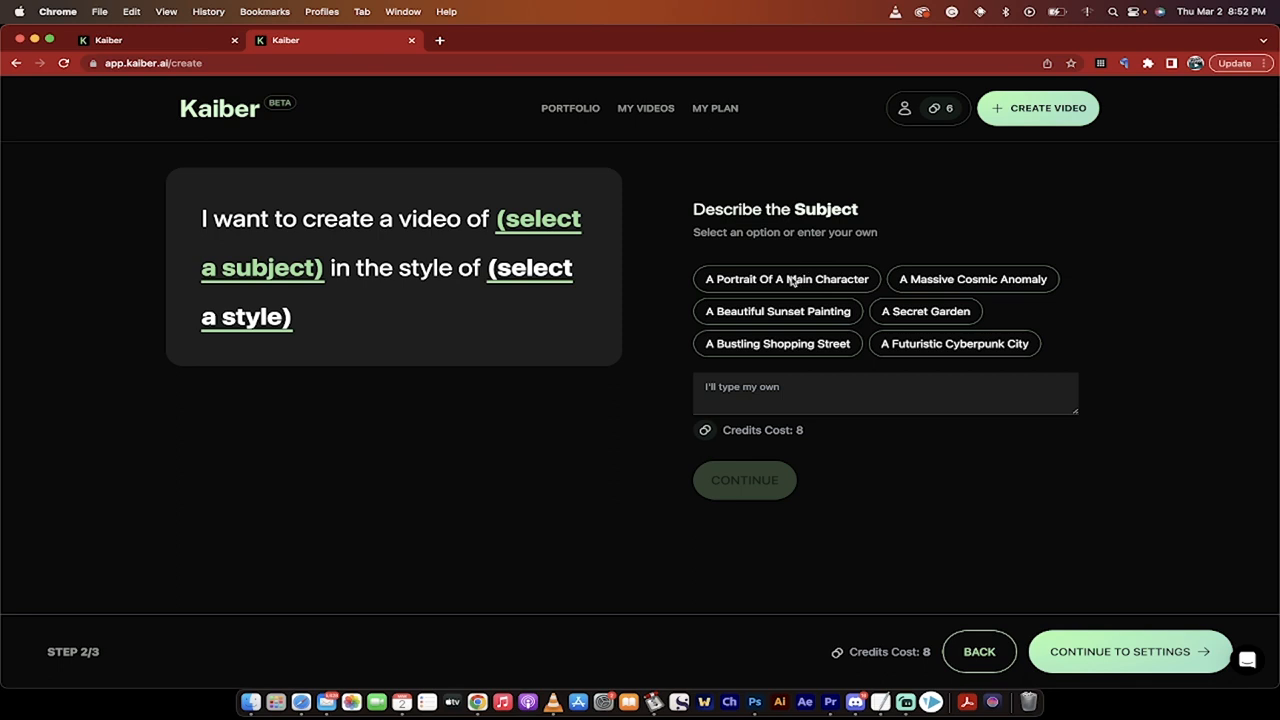
mouse_move(780, 338)
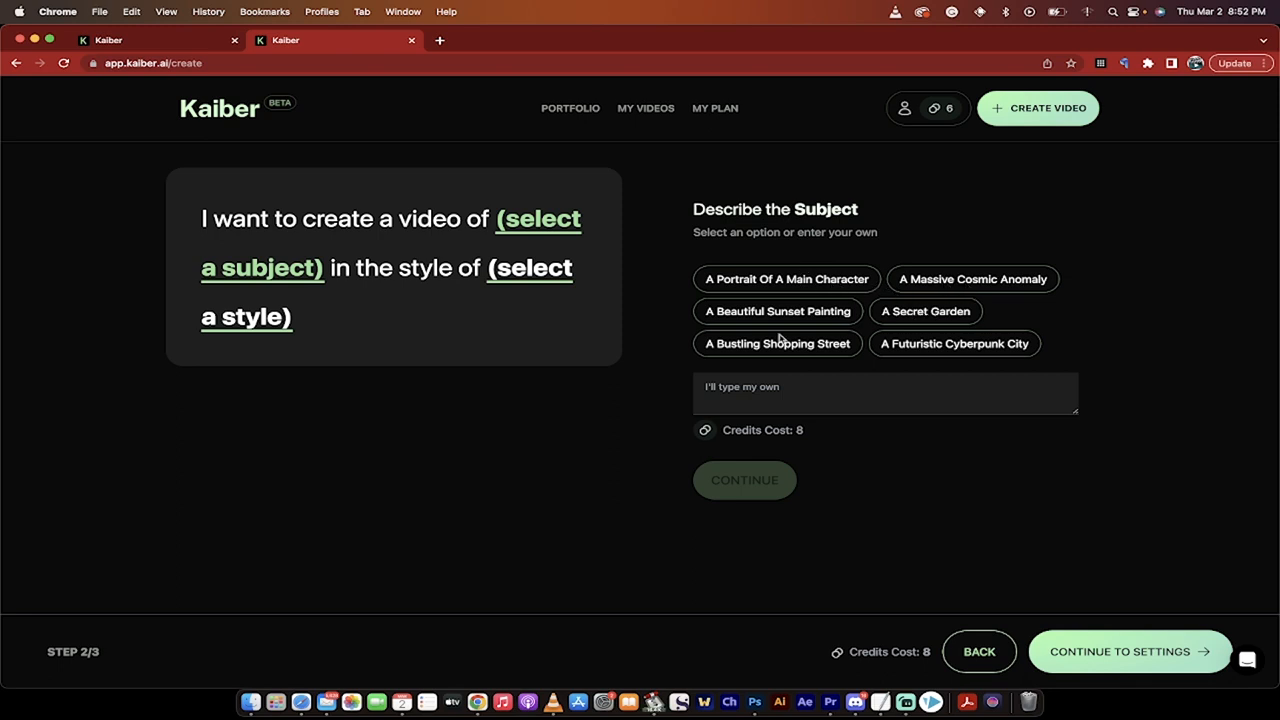
- Enter the subject 'An angry steampunk alien' and continue to the art style choices
text(A)
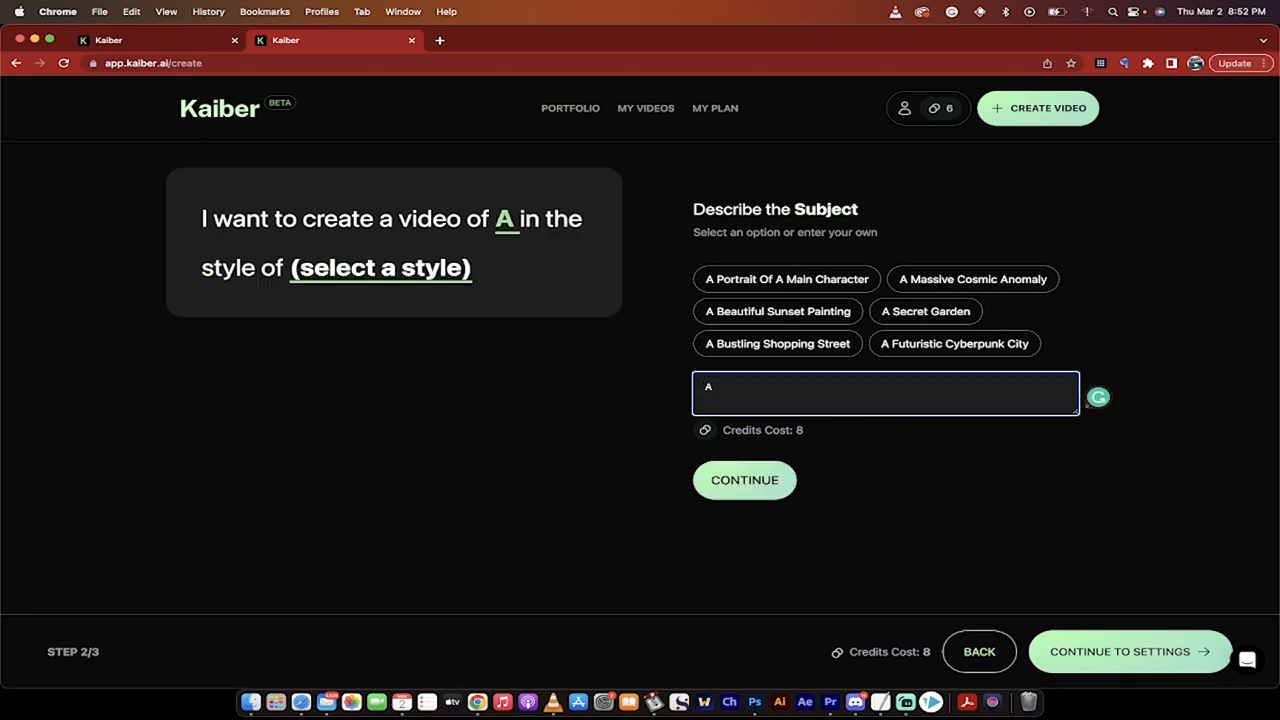
text(n agry)
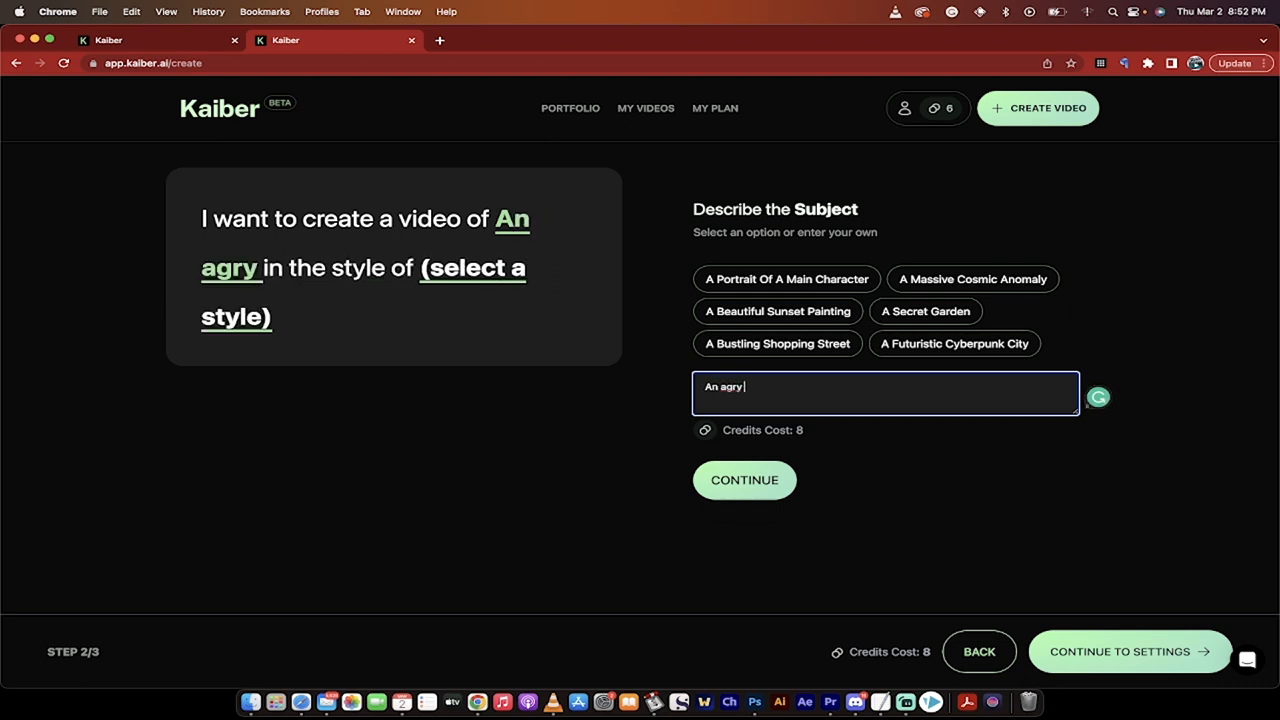
text(n)
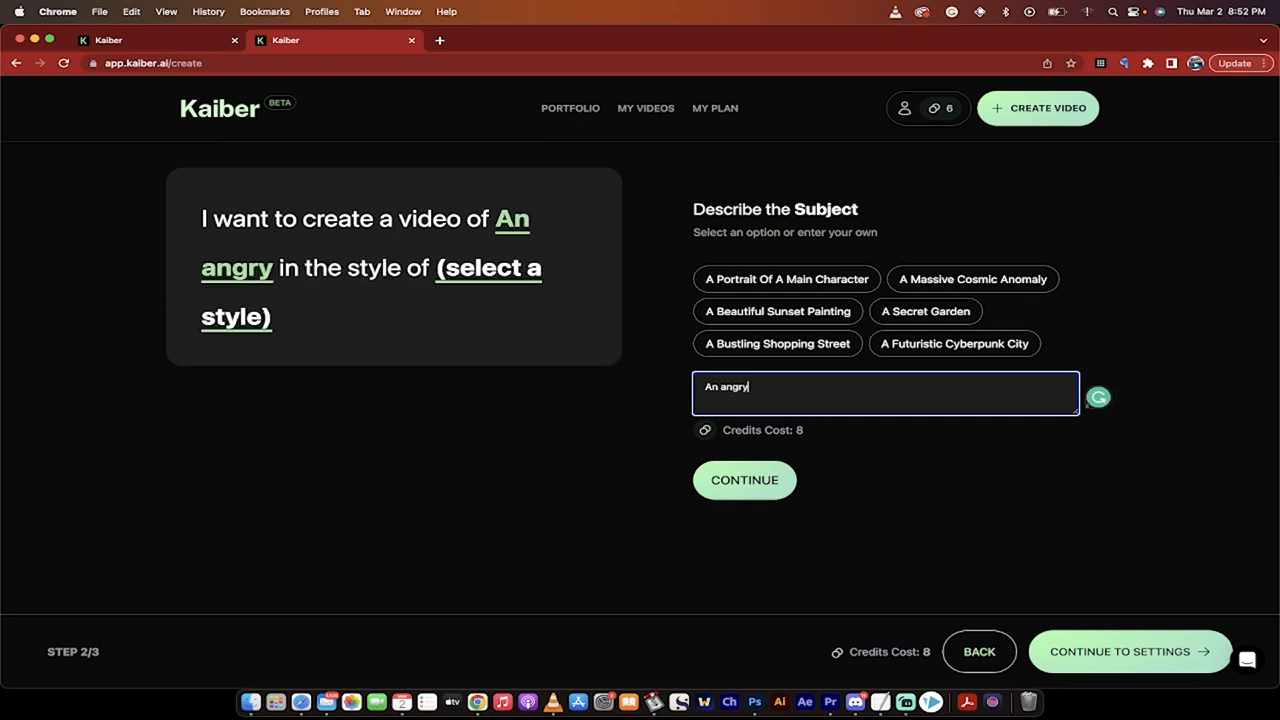
text(alien)
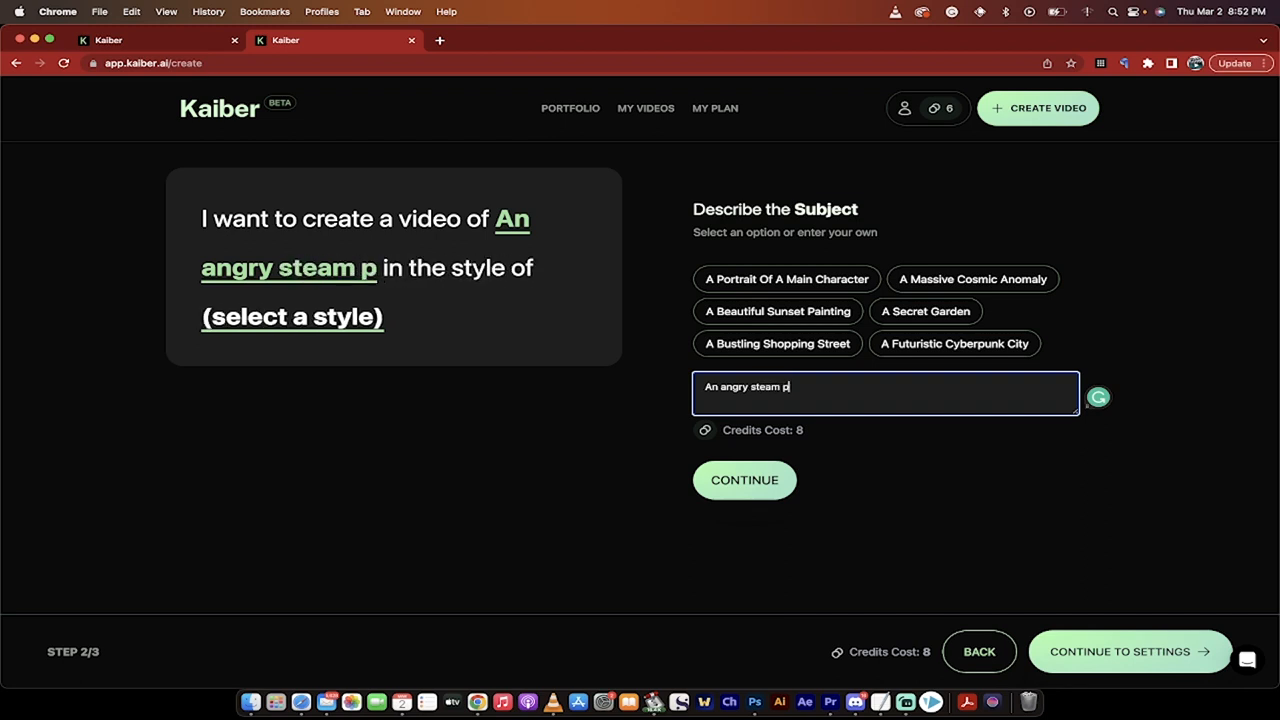
text(unk alien)
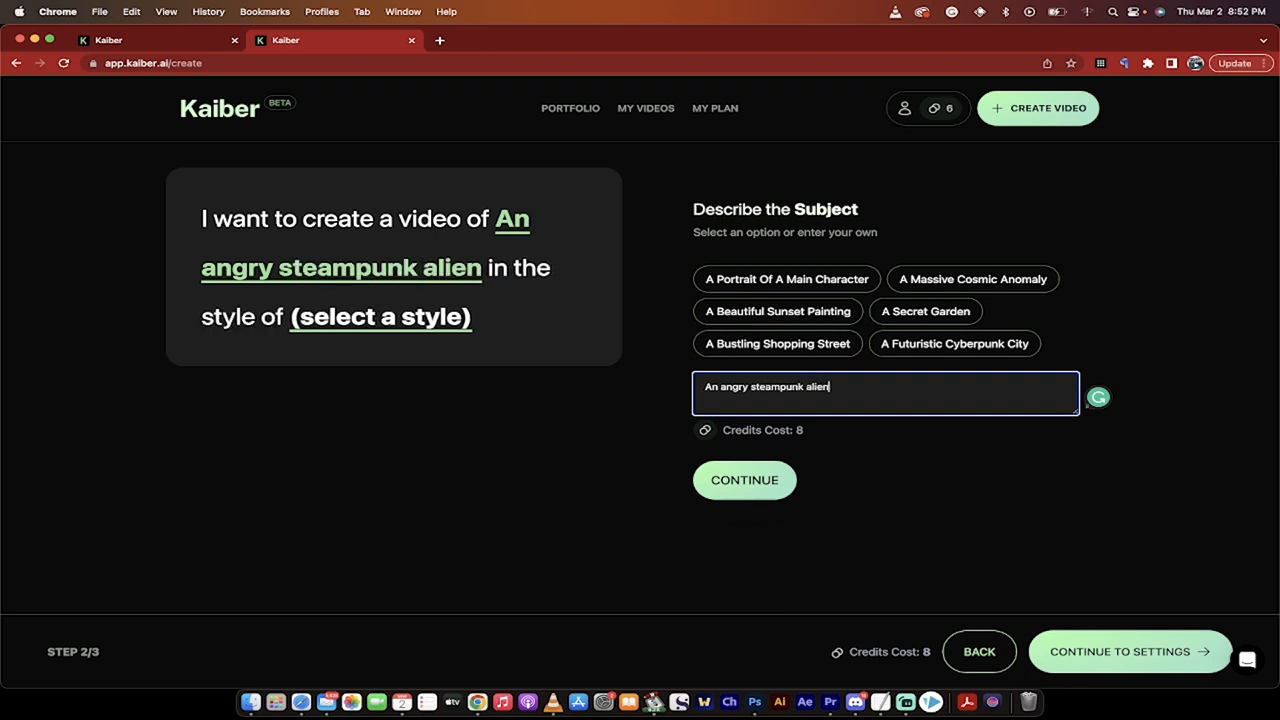
mouse_move(576, 276)
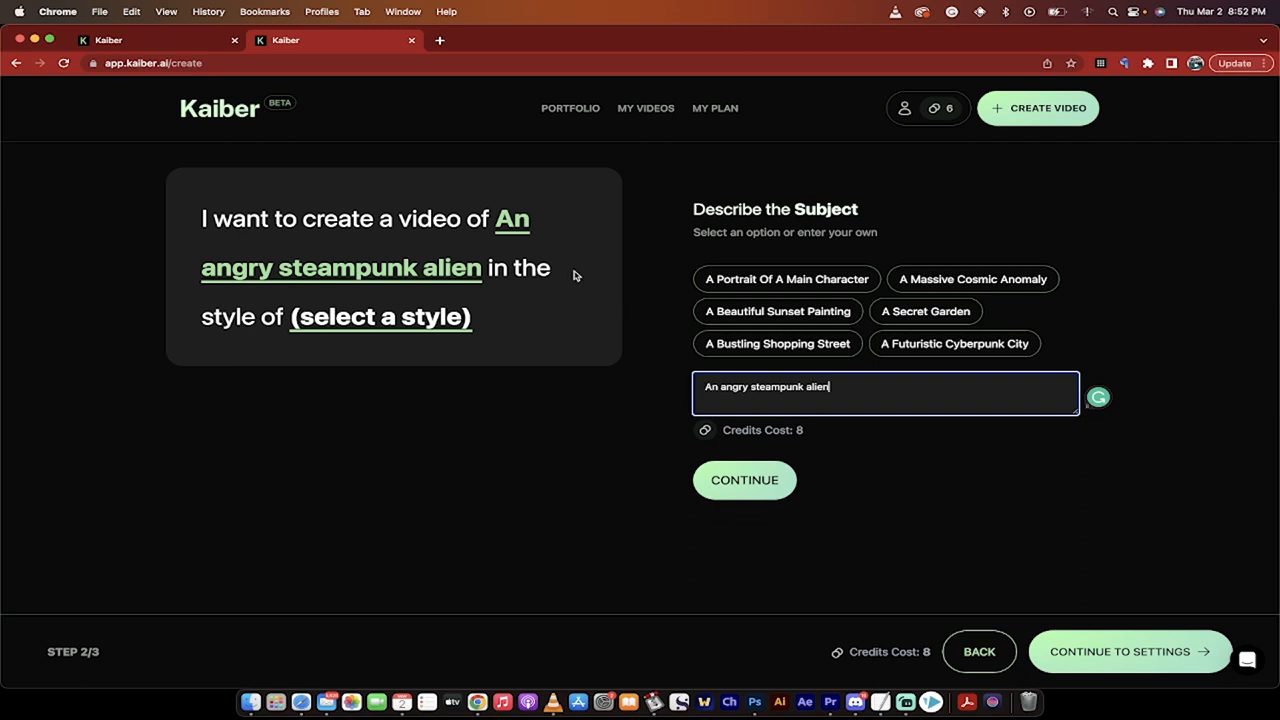
mouse_move(464, 272)
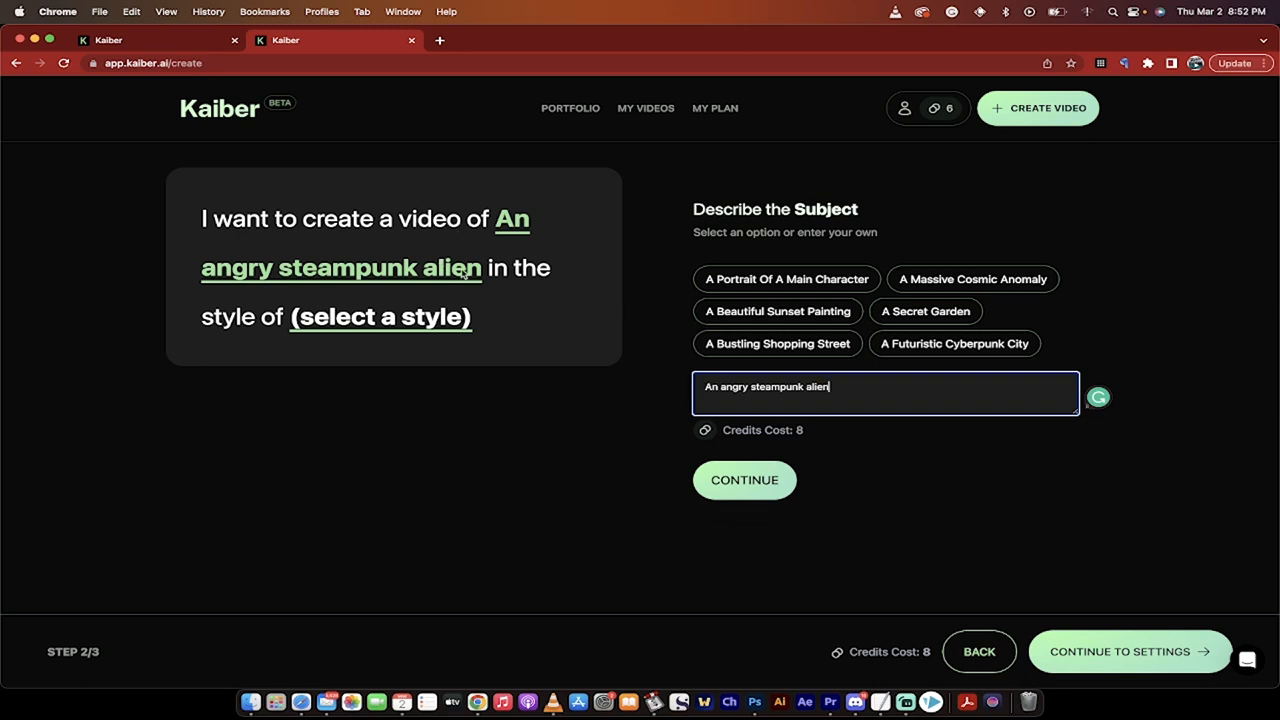
mouse_move(418, 320)
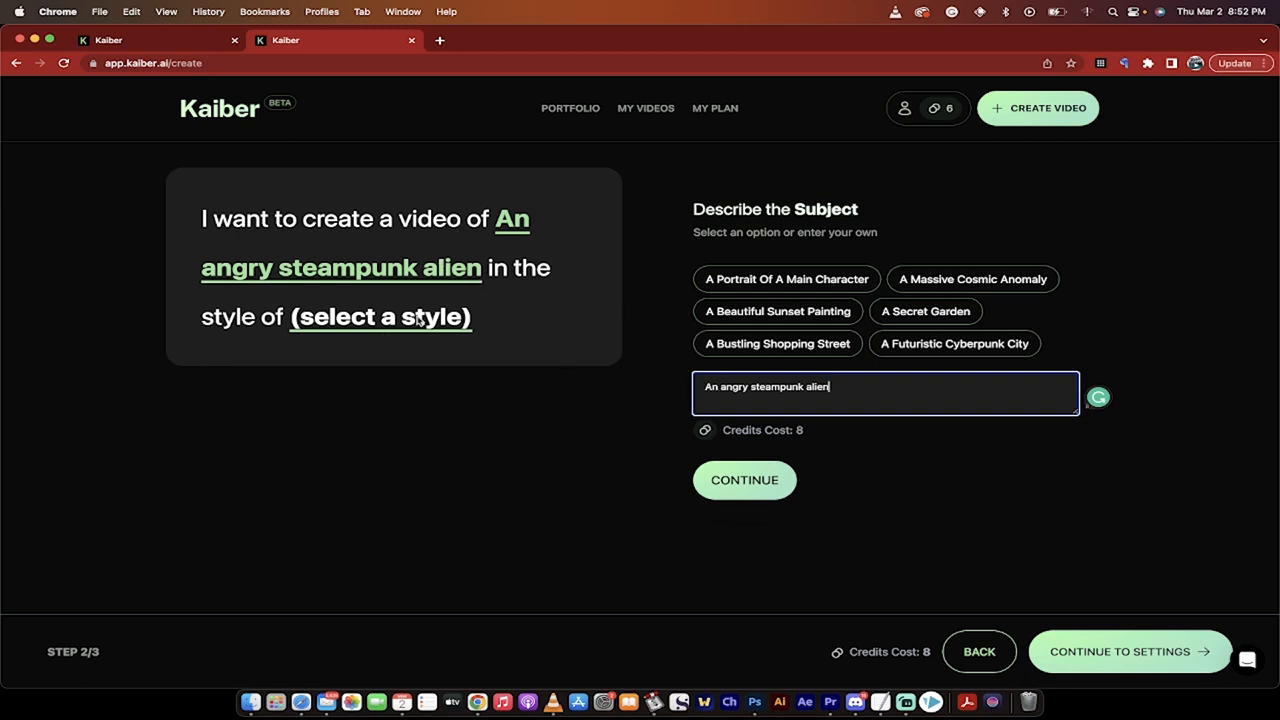
click(744, 480)
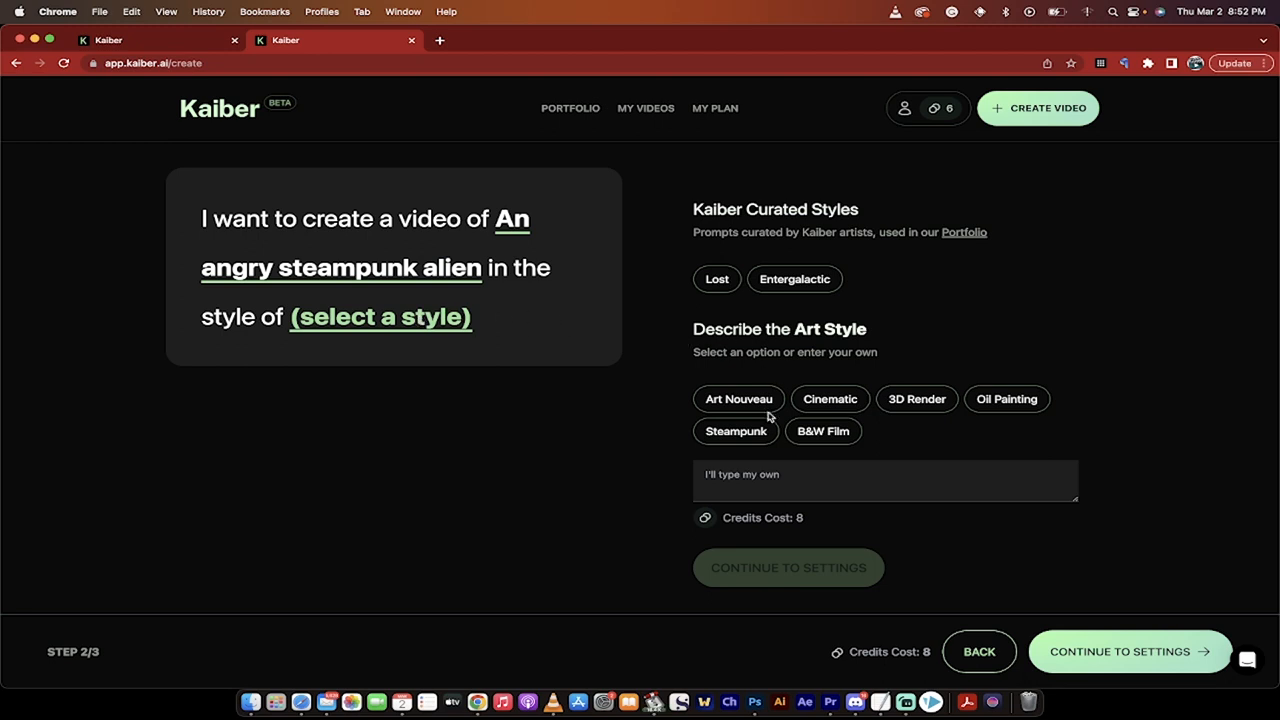
- Choose the Cinematic preset: polaroid film still, exquisite lighting, 8k ultrafine detail
click(830, 400)
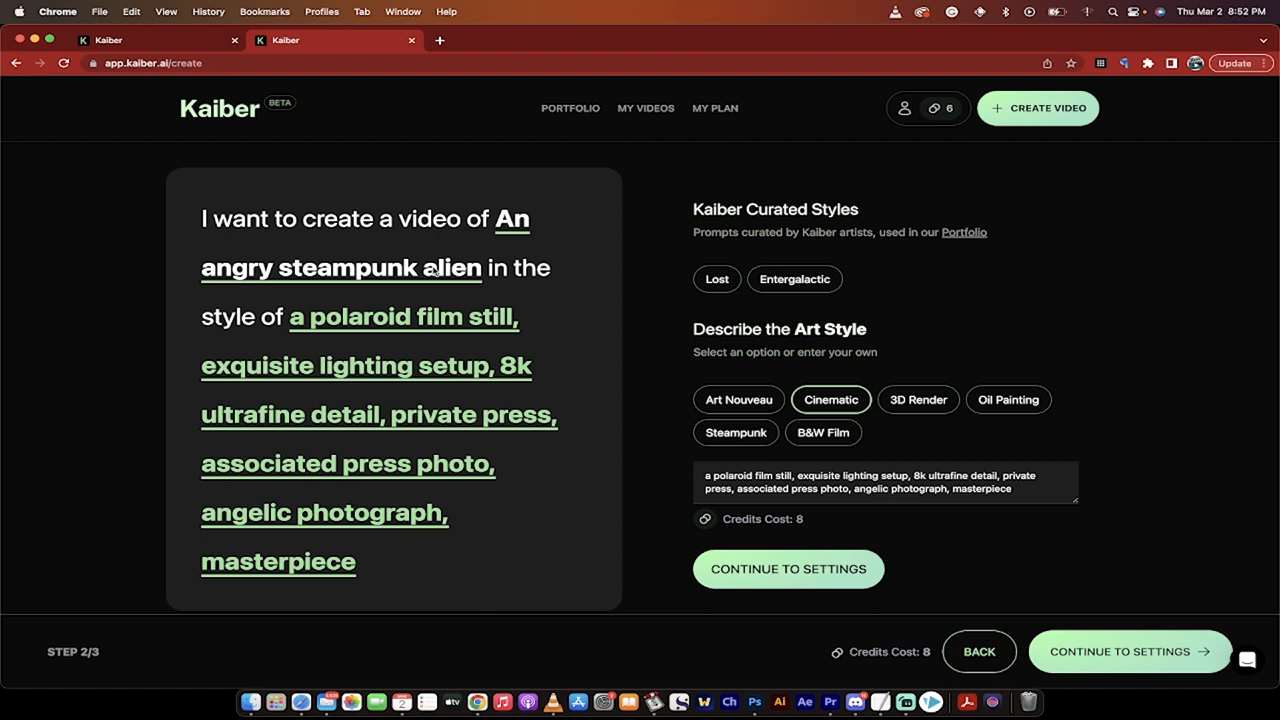
scroll(up, 3)
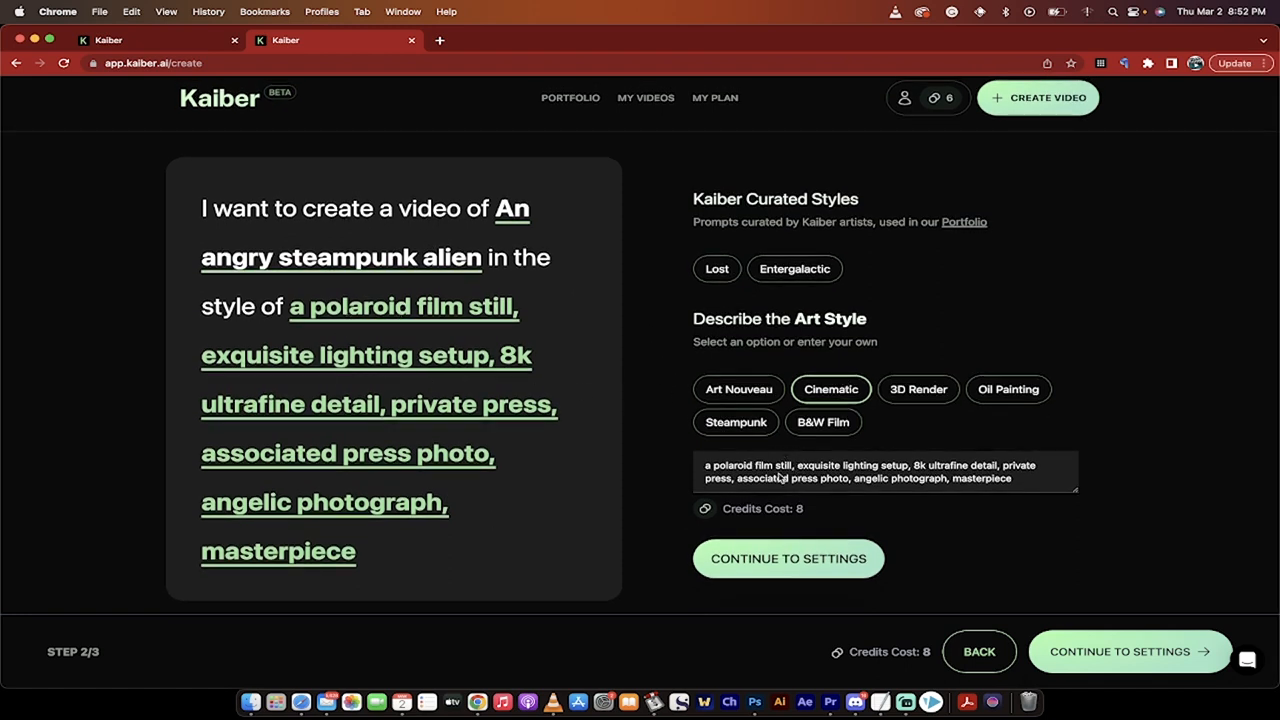
click(884, 472)
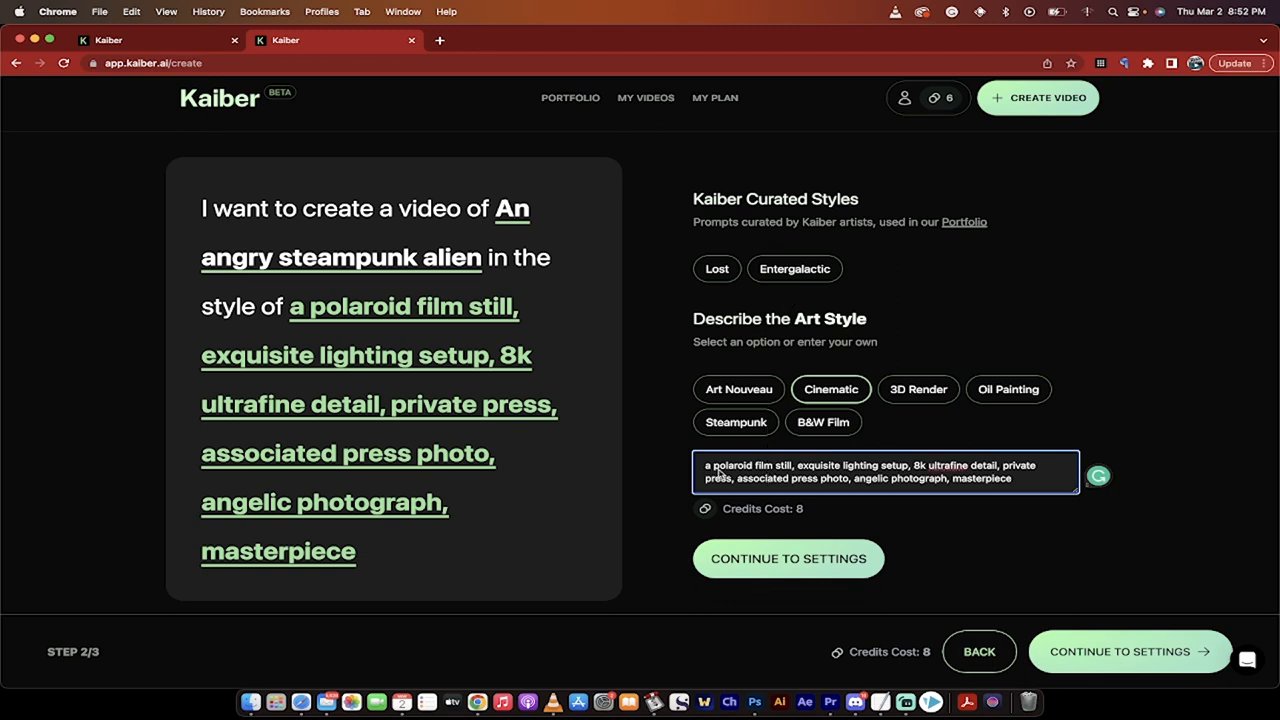
mouse_move(1016, 492)
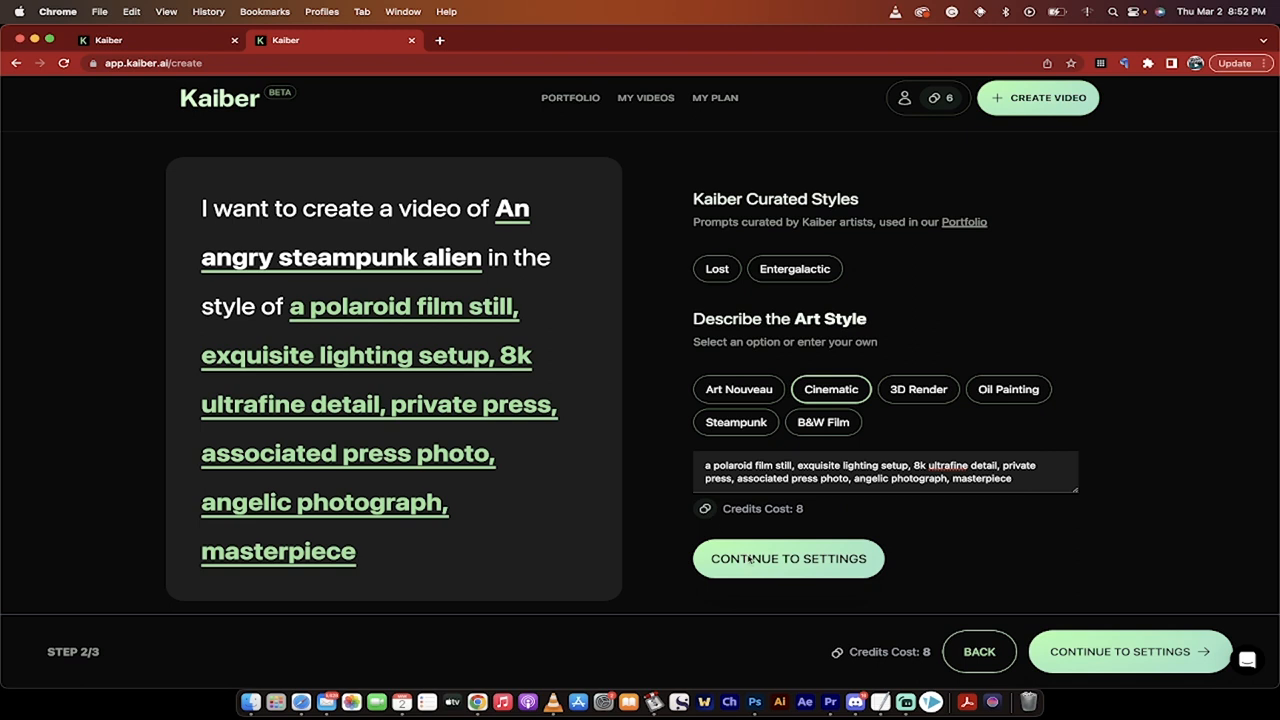
- Go to Edit Settings and shorten the duration from 8 s to 6 s, costing 6 credits
click(788, 558)
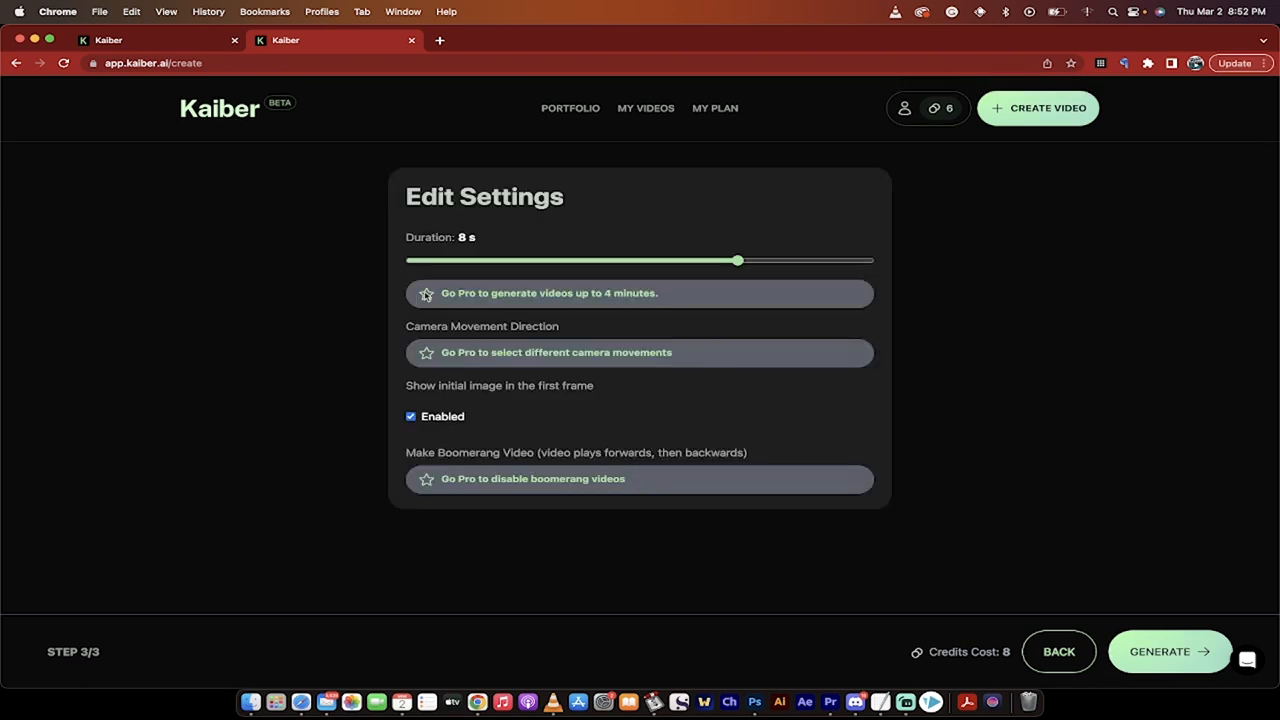
mouse_move(170, 608)
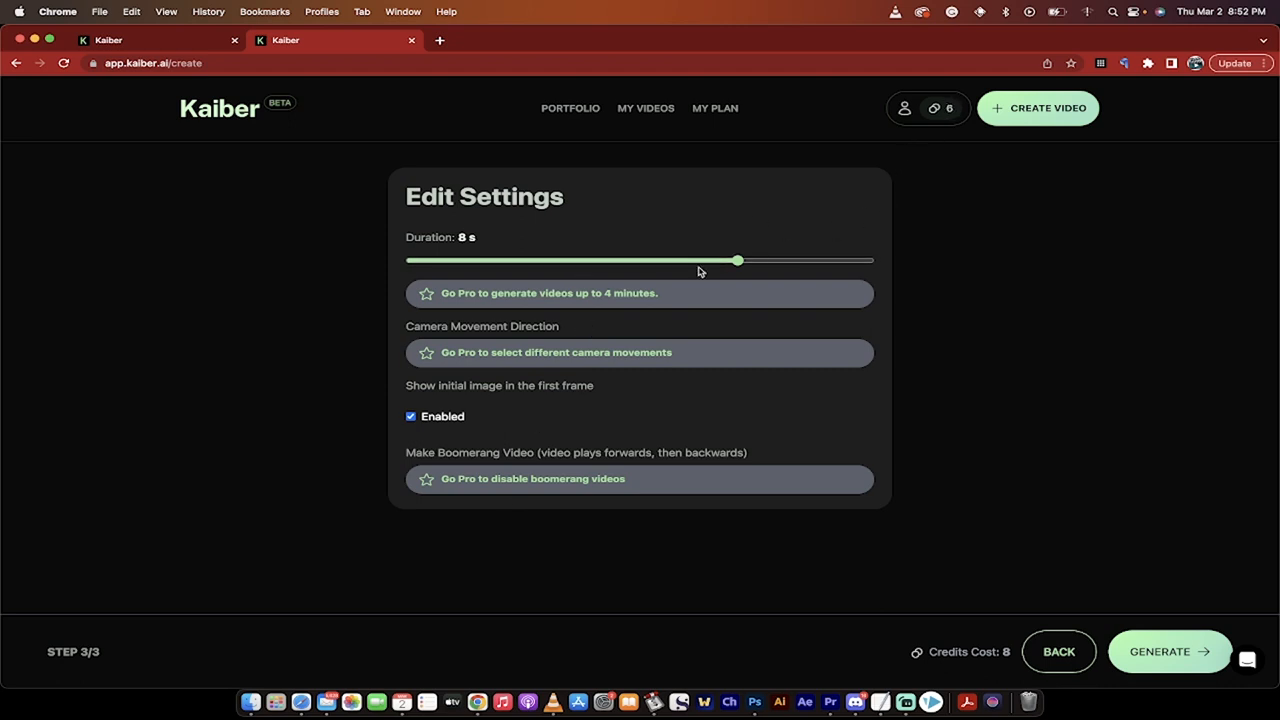
drag(736, 260, 608, 260)
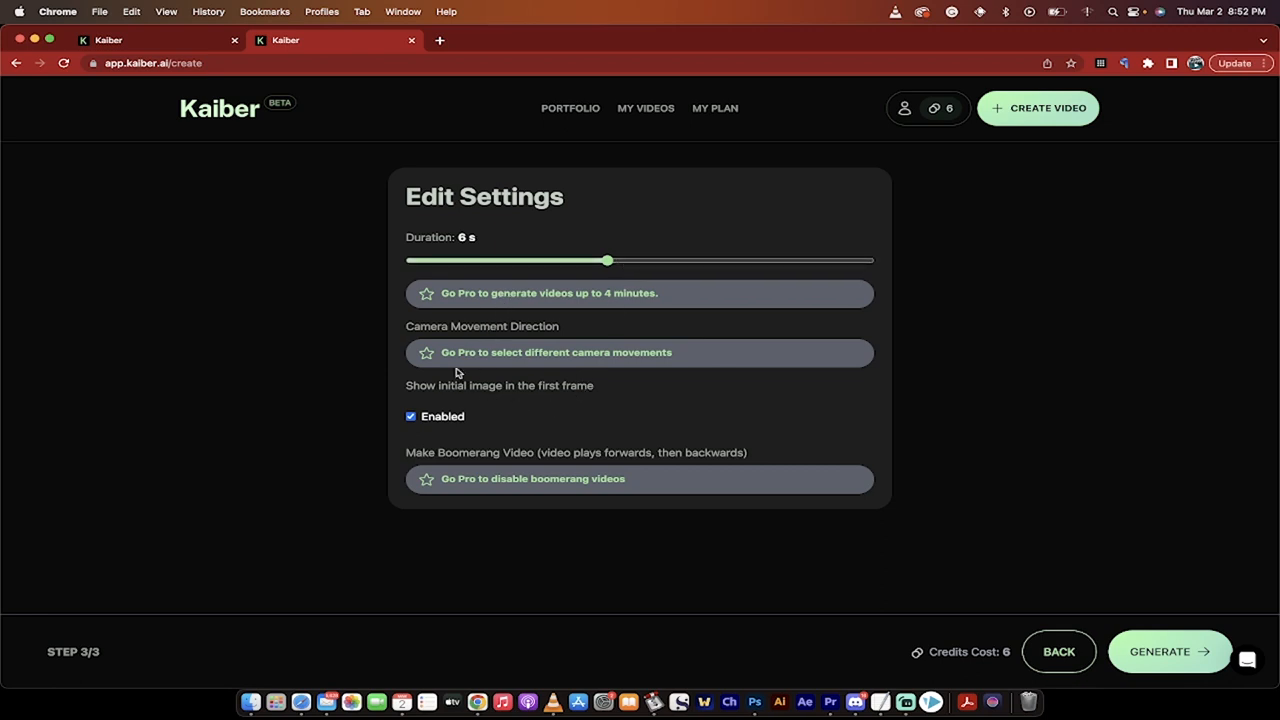
mouse_move(458, 400)
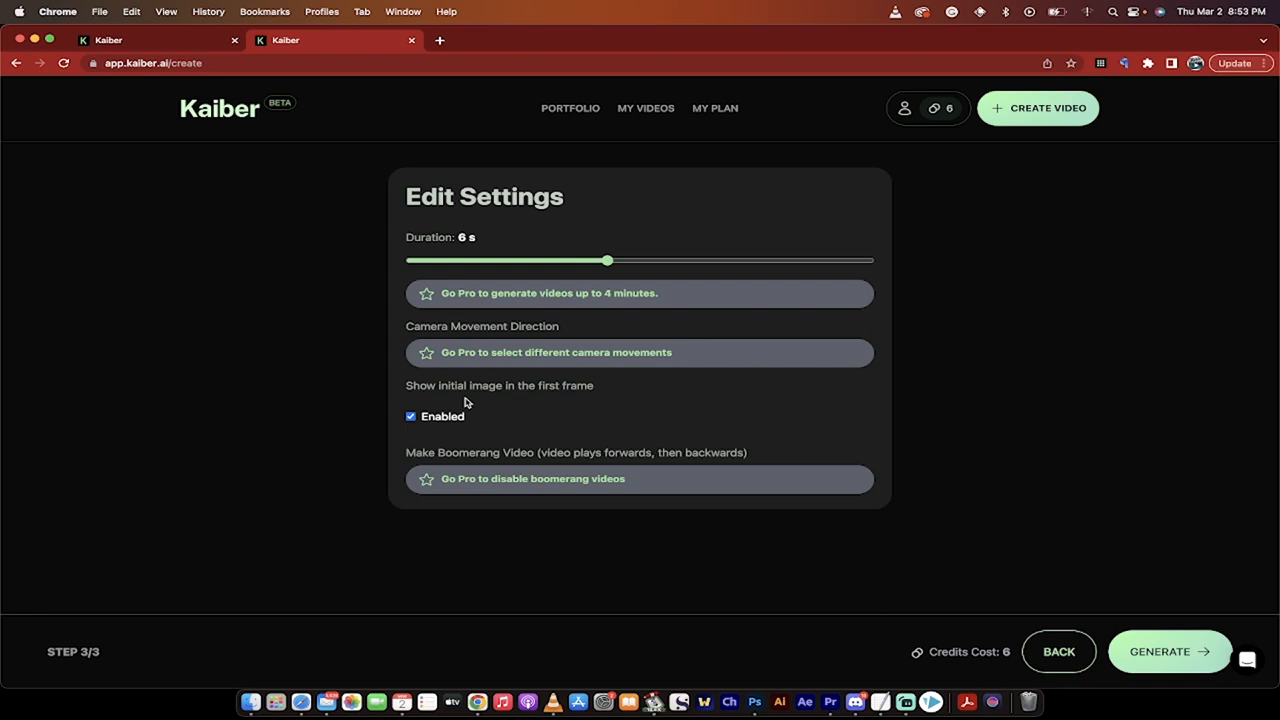
mouse_move(452, 422)
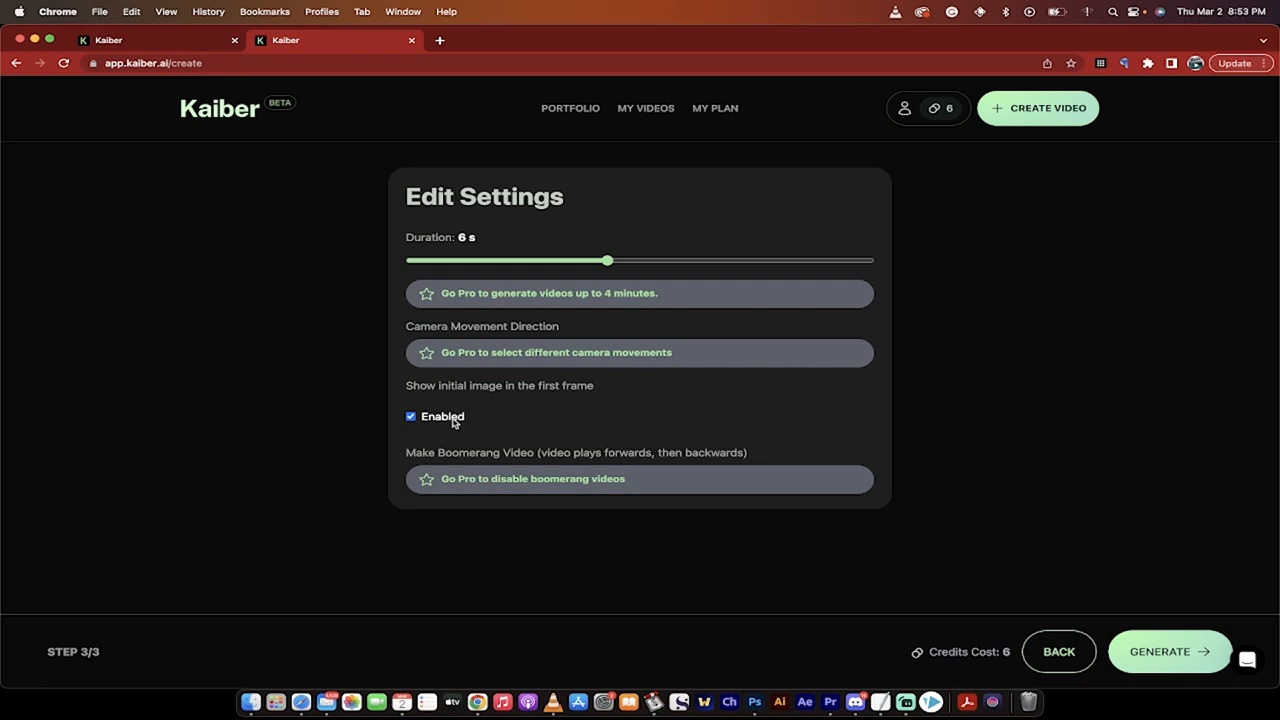
mouse_move(1014, 532)
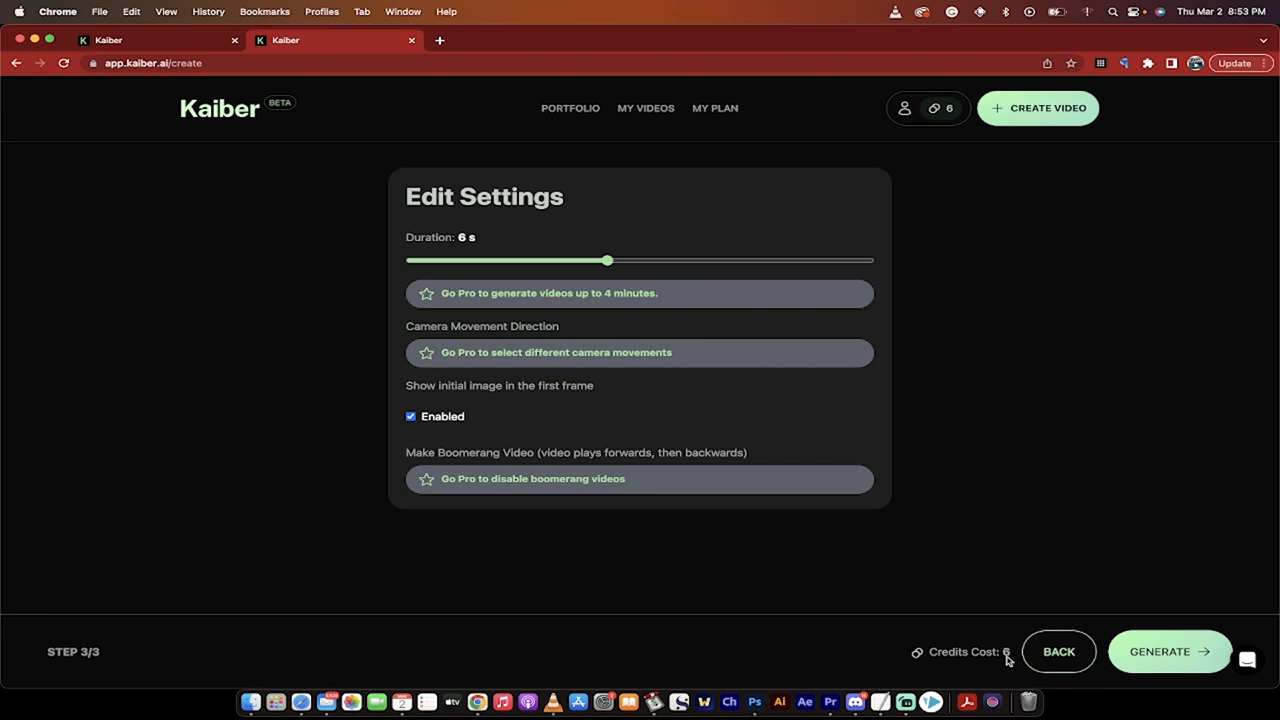
mouse_move(688, 354)
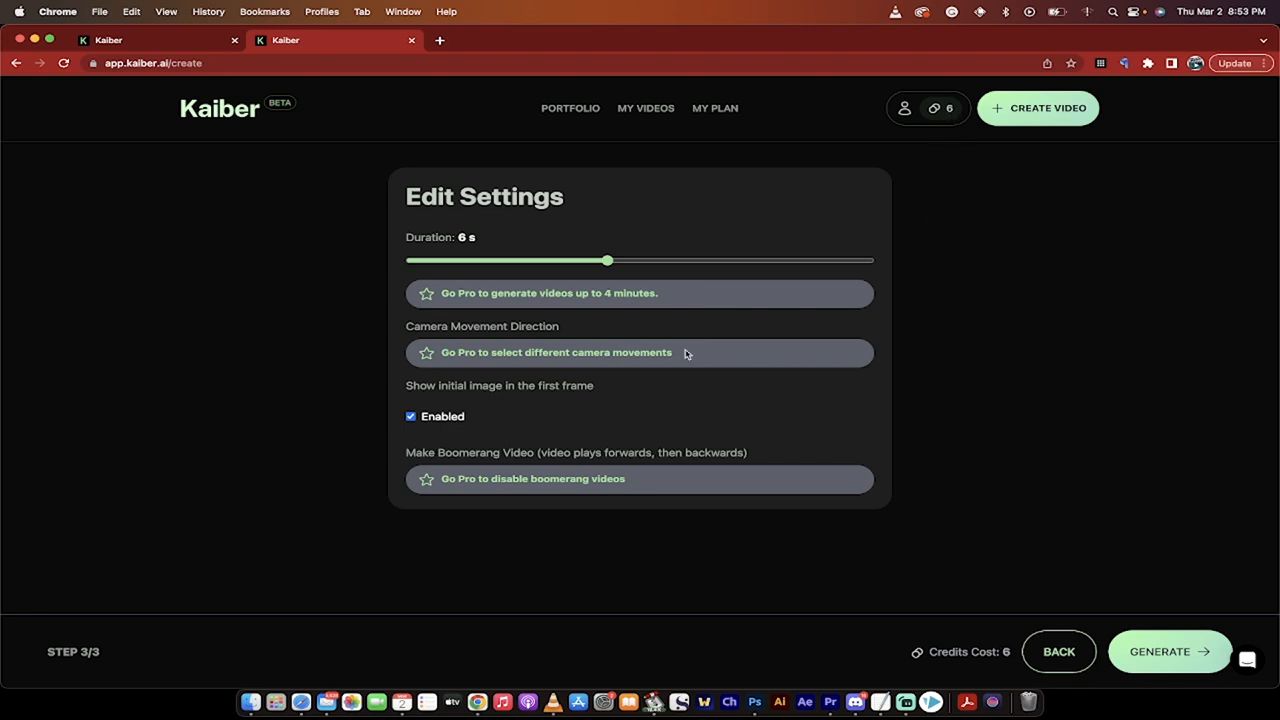
mouse_move(1200, 660)
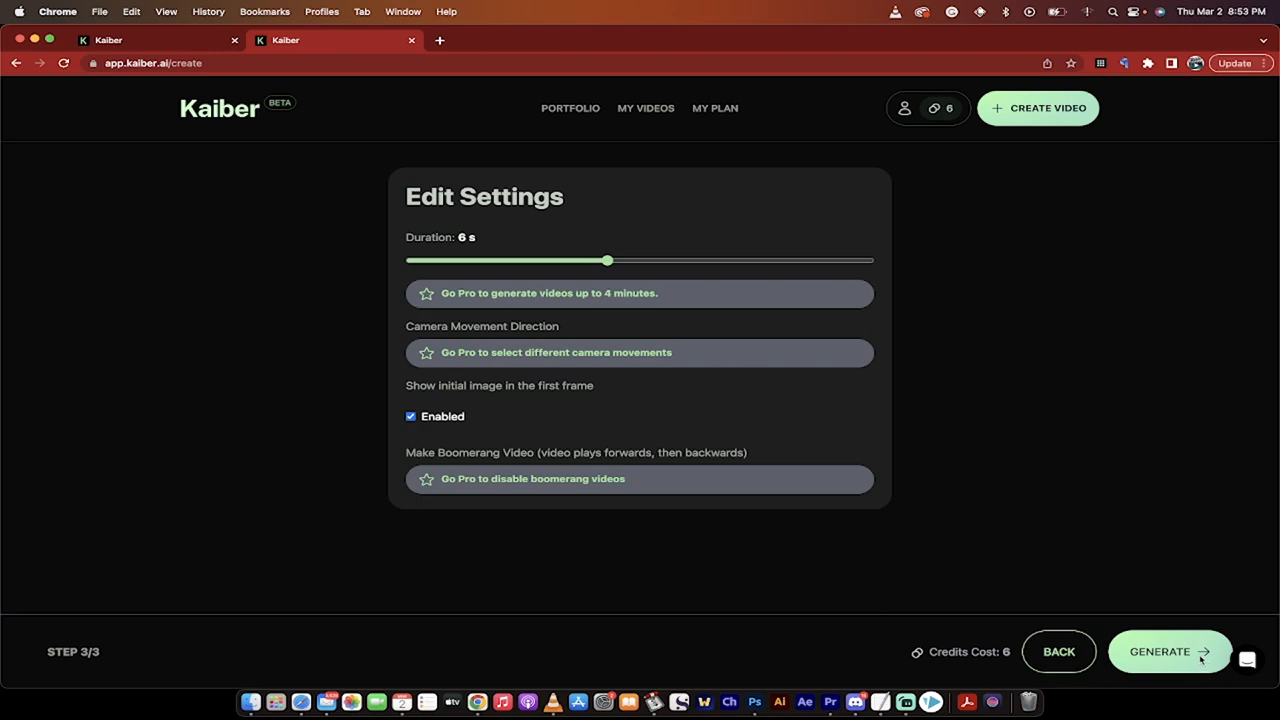
- Generate the steampunk alien video and play it beside its full prompt in My Videos
click(1168, 652)
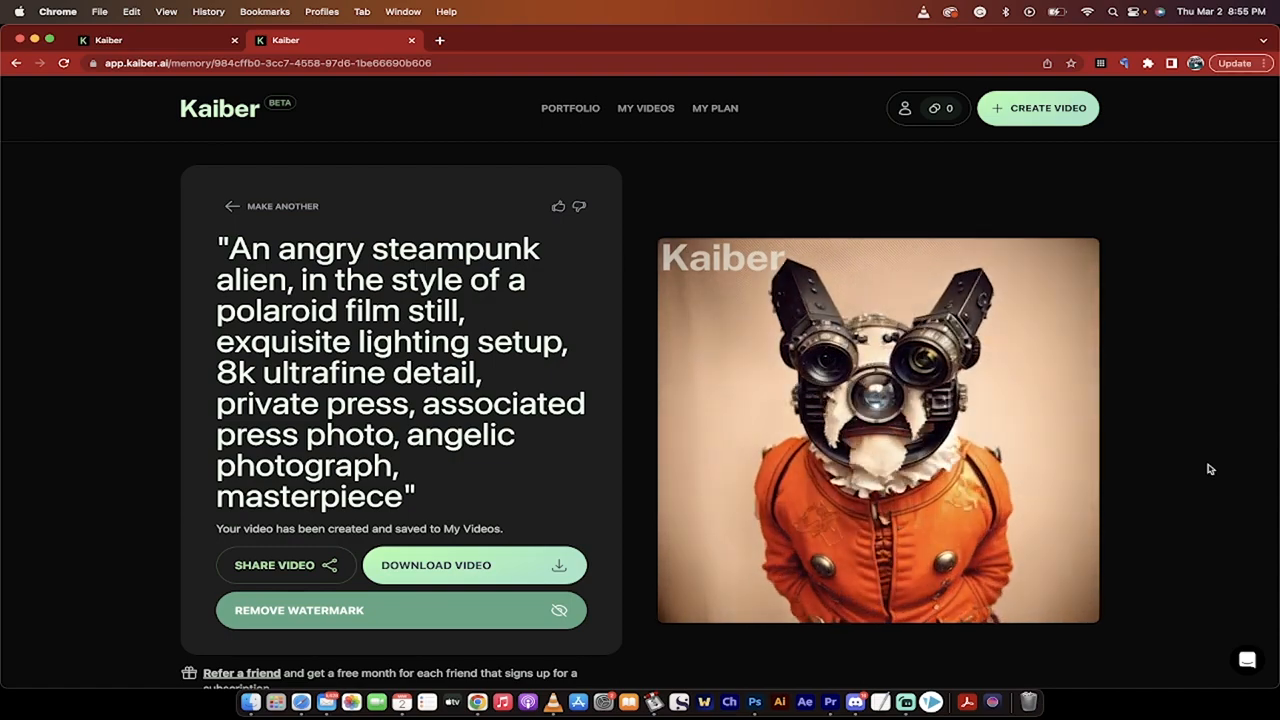
click(876, 430)
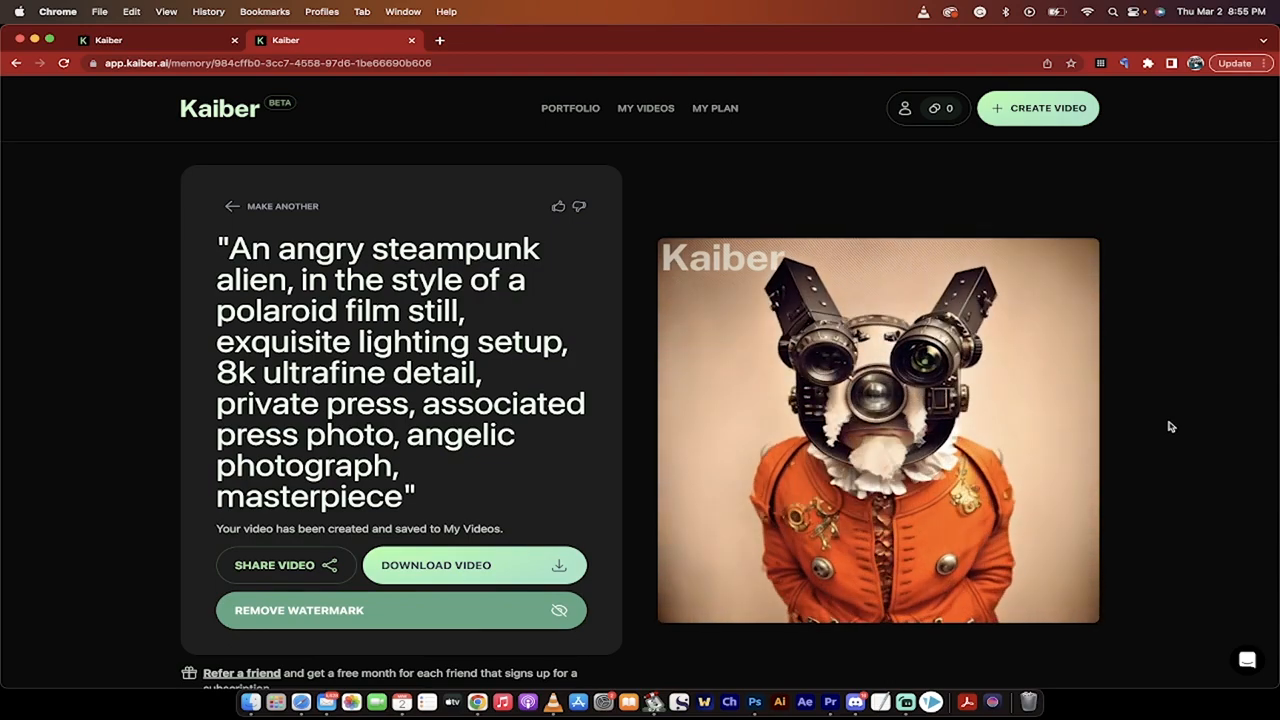
click(876, 430)
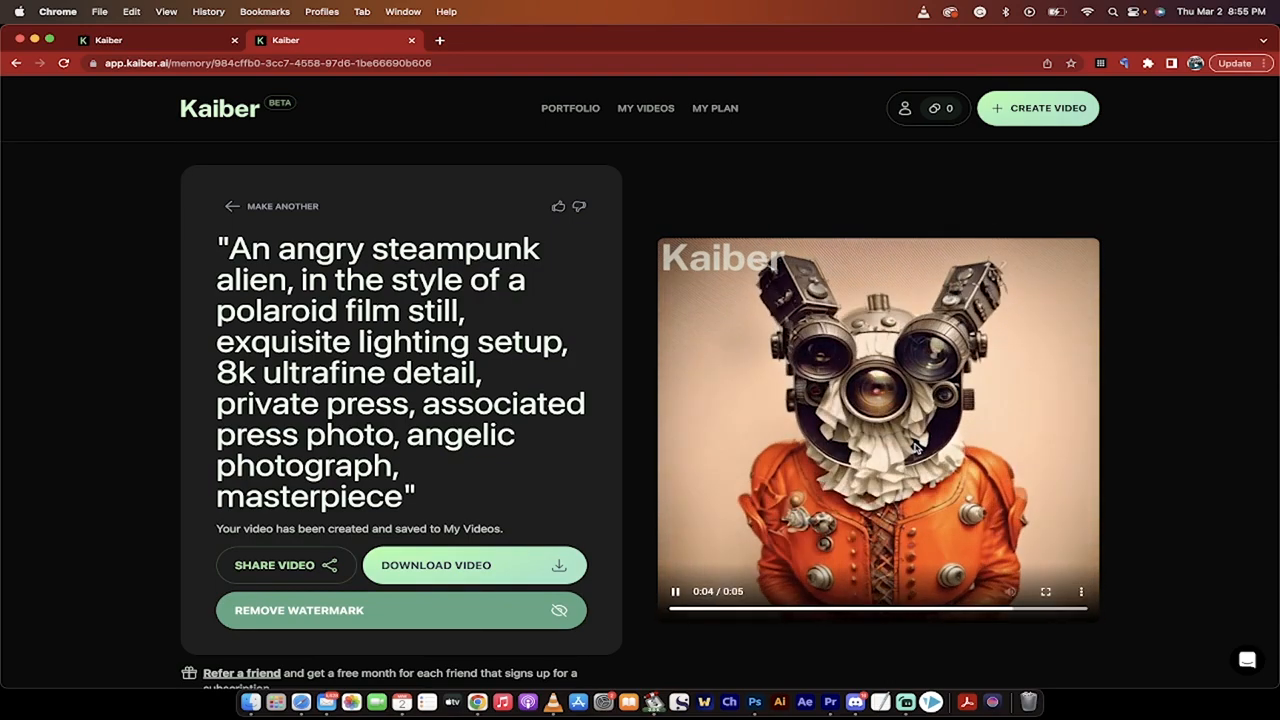